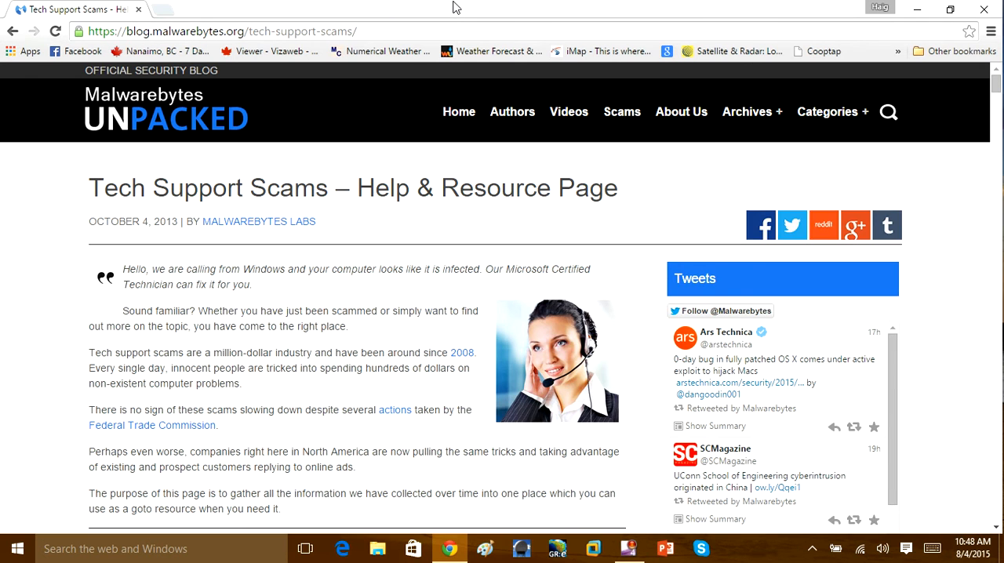
# - Scroll the Tech Support Scams article down to its slideshow on the erratic CPU slide
pyautogui.scroll(-3)
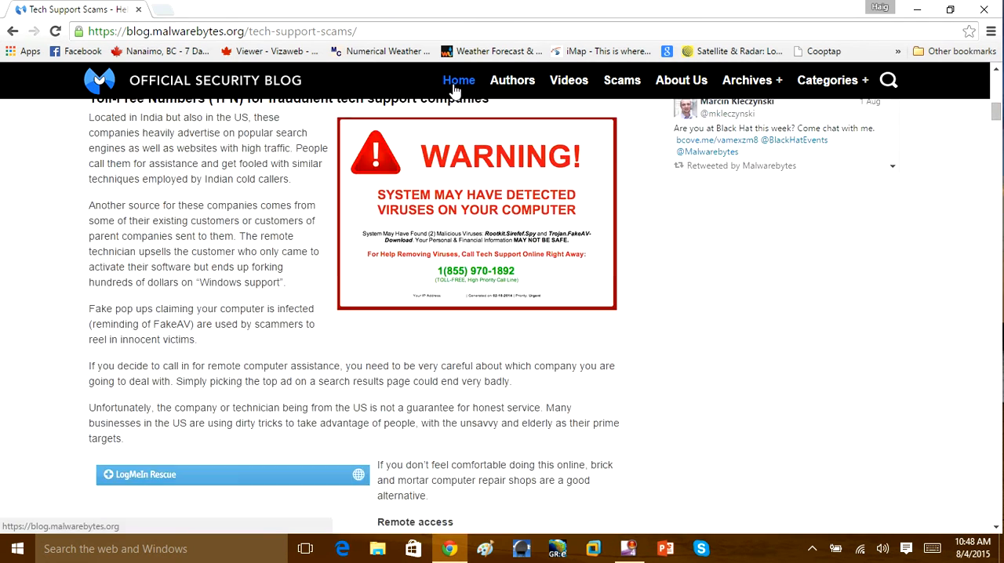
pyautogui.scroll(-3)
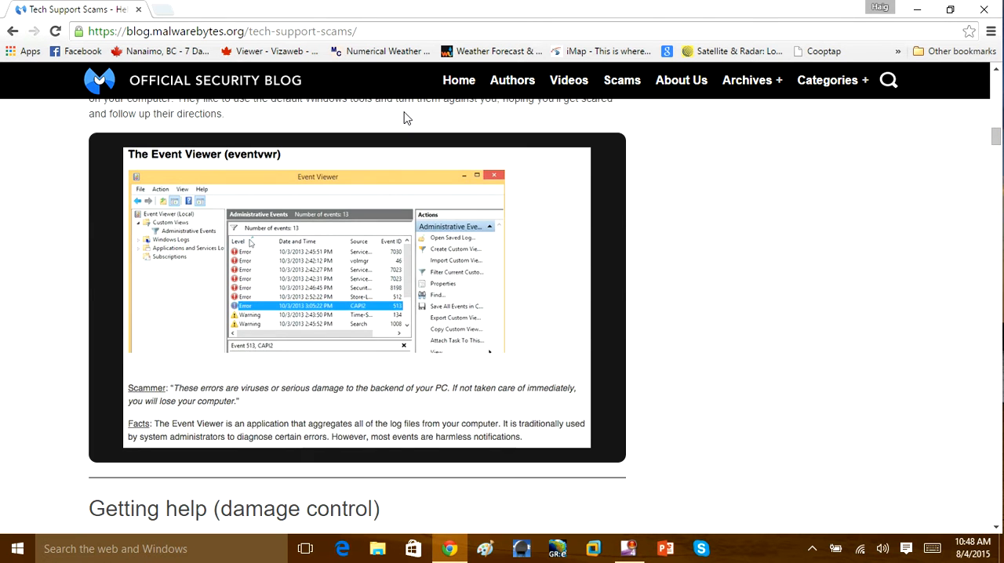
pyautogui.moveTo(404, 120)
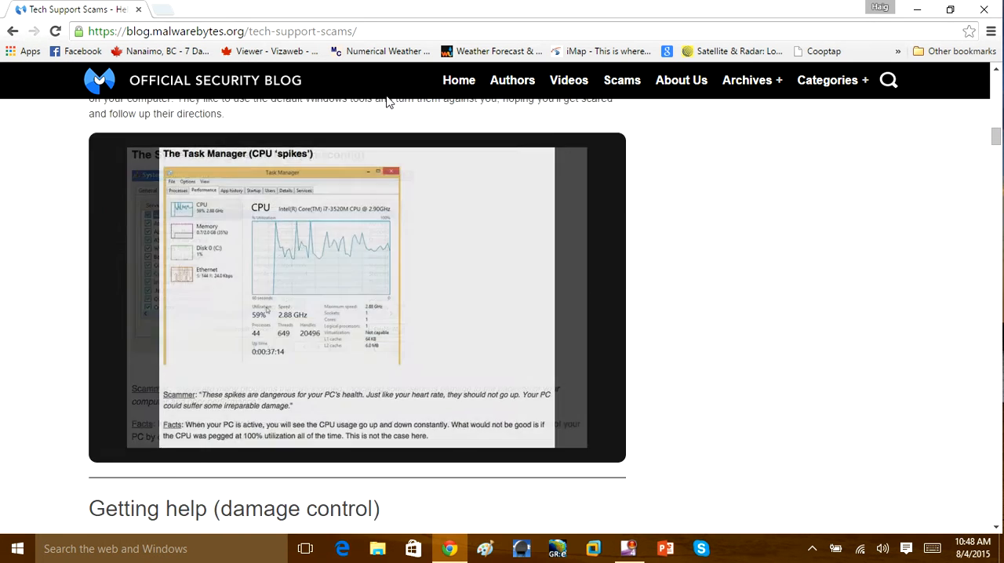
pyautogui.scroll(-3)
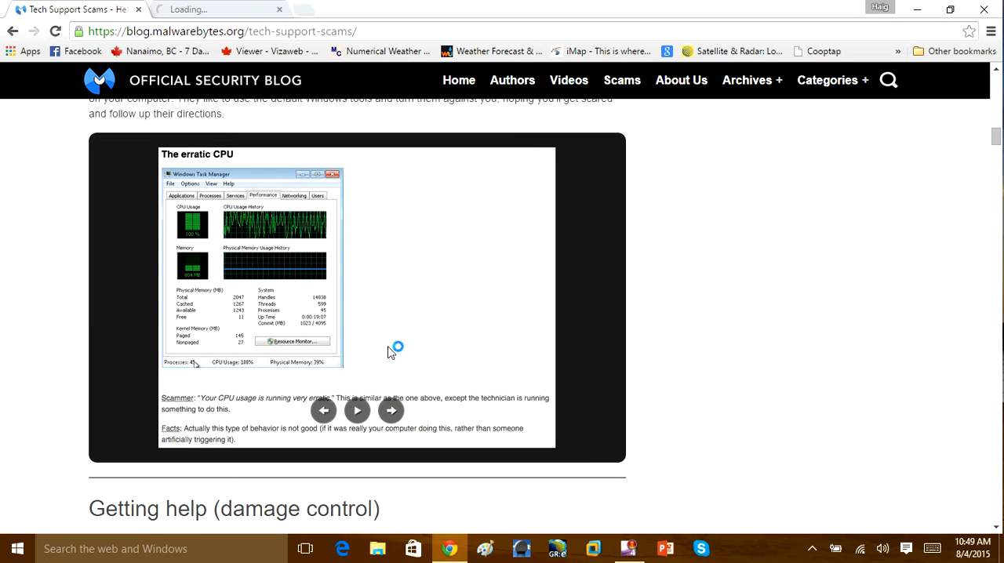
# - Advance through the erratic CPU and restore-from-trash slides, opening each image in a new tab
pyautogui.click(390, 410)
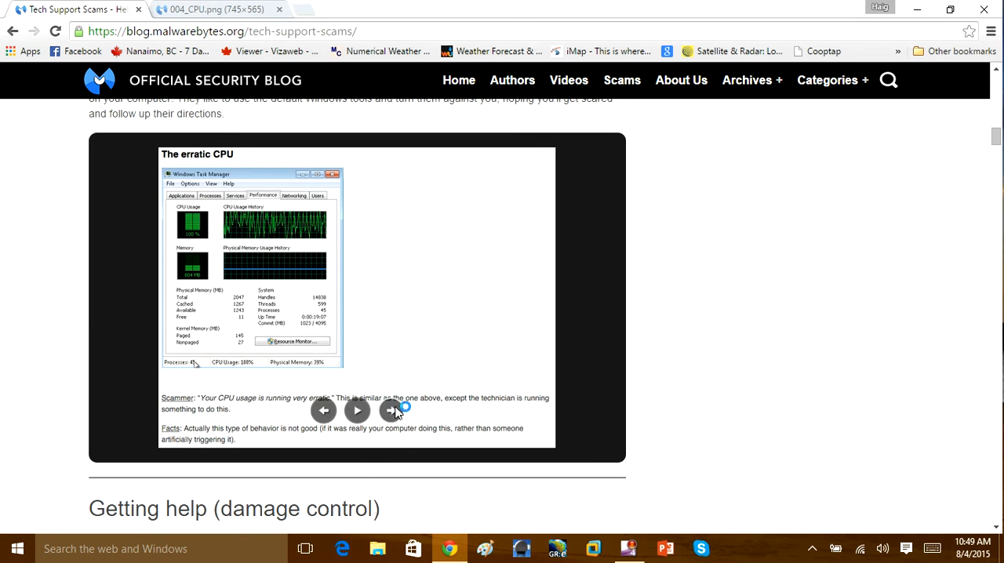
pyautogui.rightClick(403, 408)
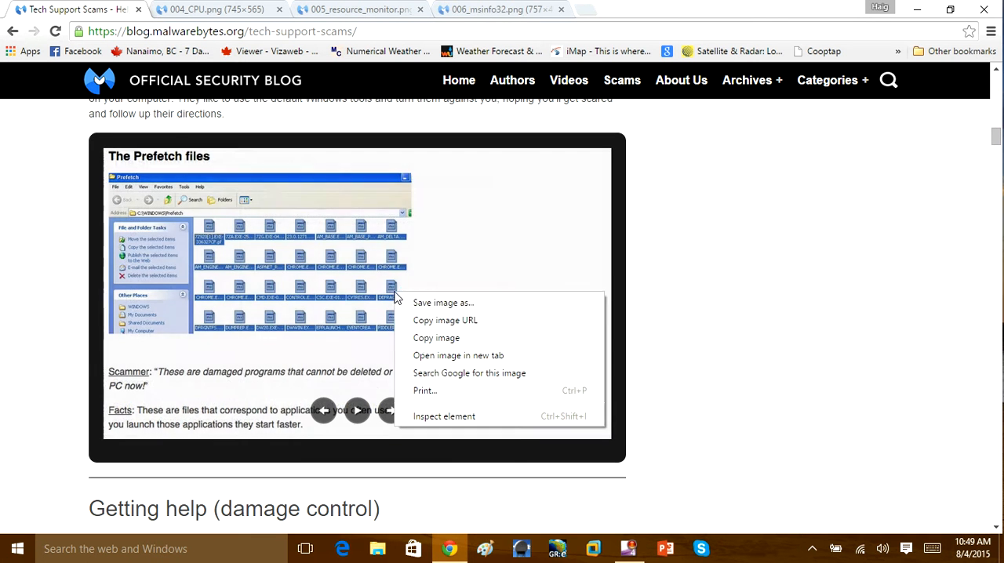
pyautogui.moveTo(498, 323)
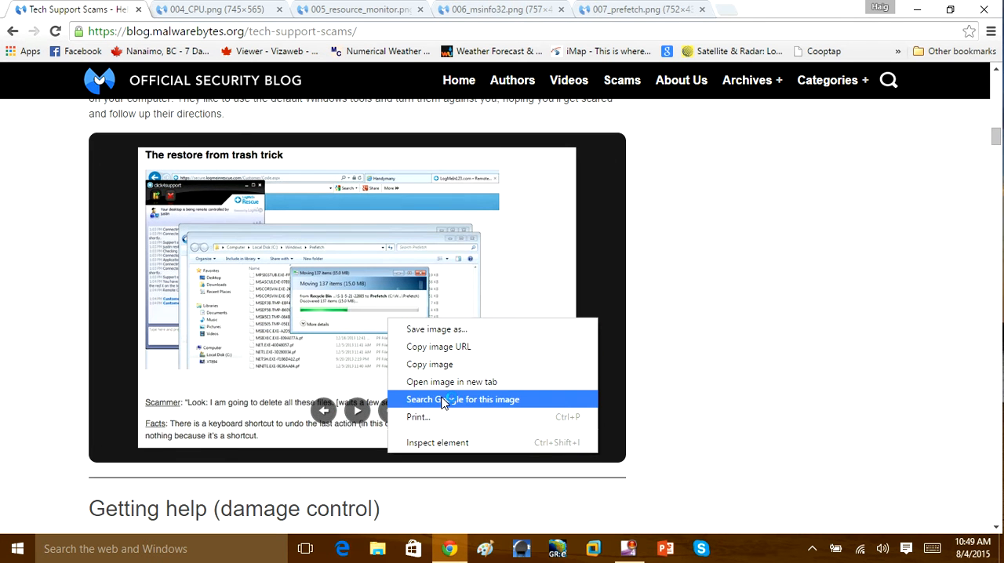
pyautogui.moveTo(452, 382)
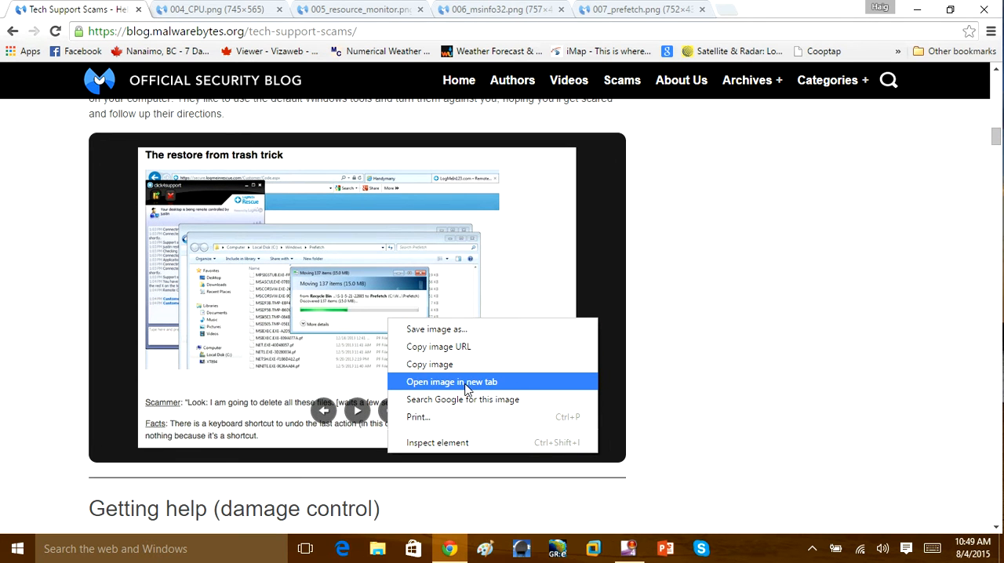
pyautogui.click(451, 381)
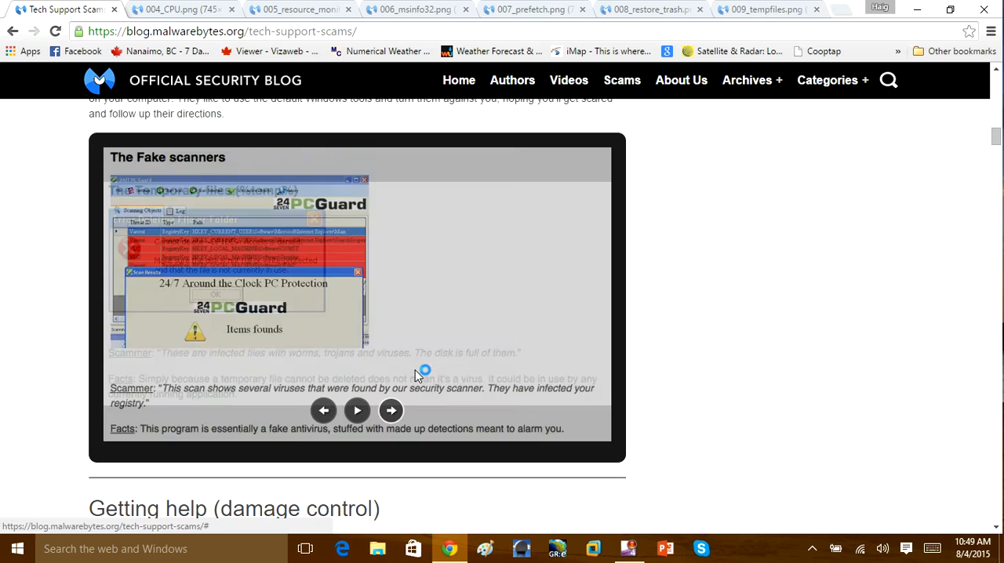
pyautogui.click(390, 410)
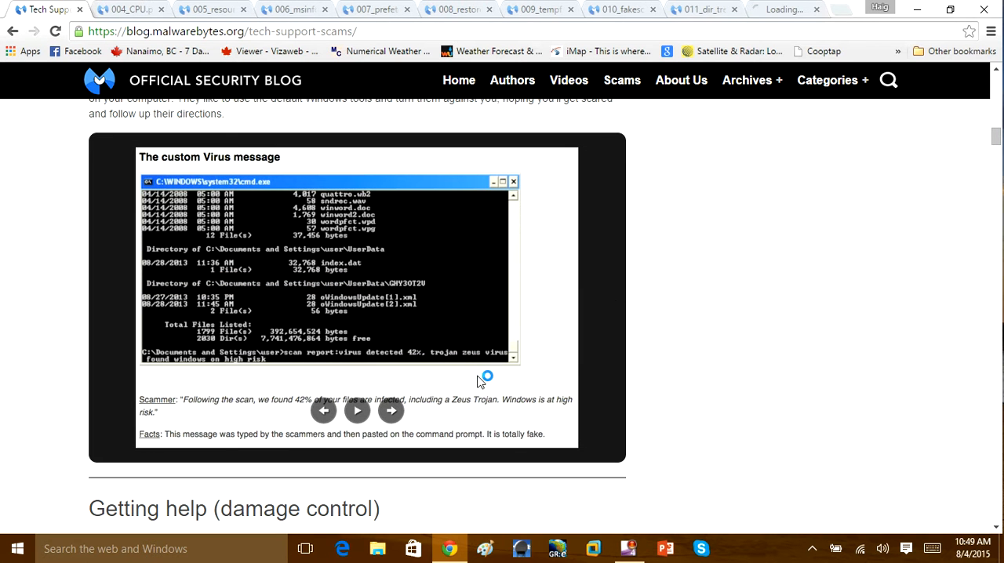
pyautogui.rightClick(459, 294)
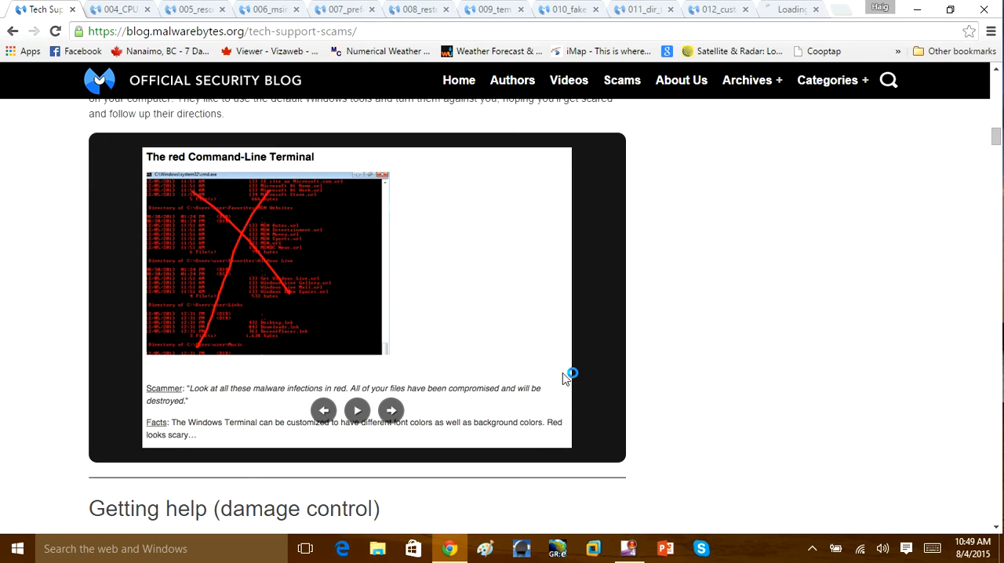
pyautogui.rightClick(413, 290)
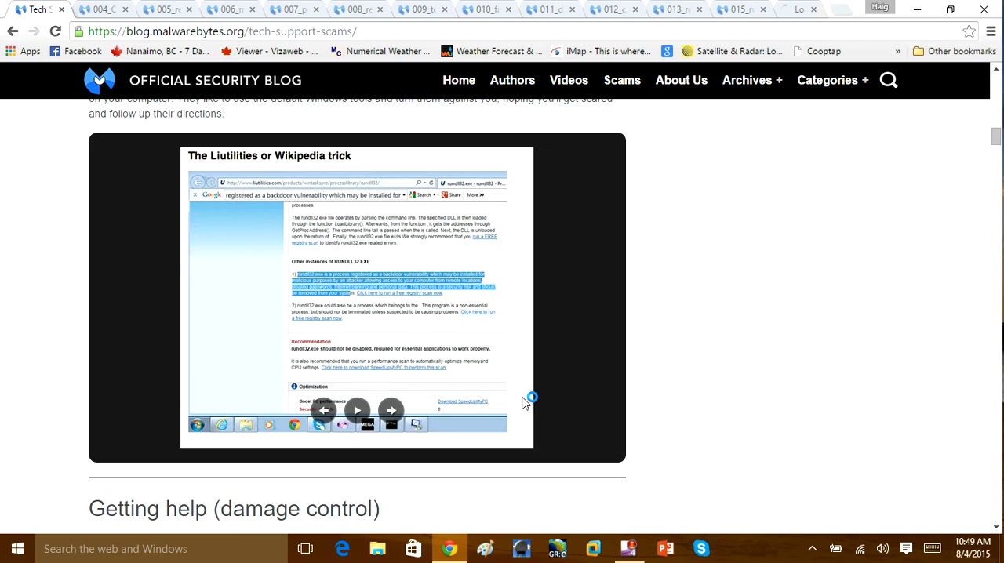
# - Open the remaining slide images through the System Configuration Utility in new tabs
pyautogui.click(391, 410)
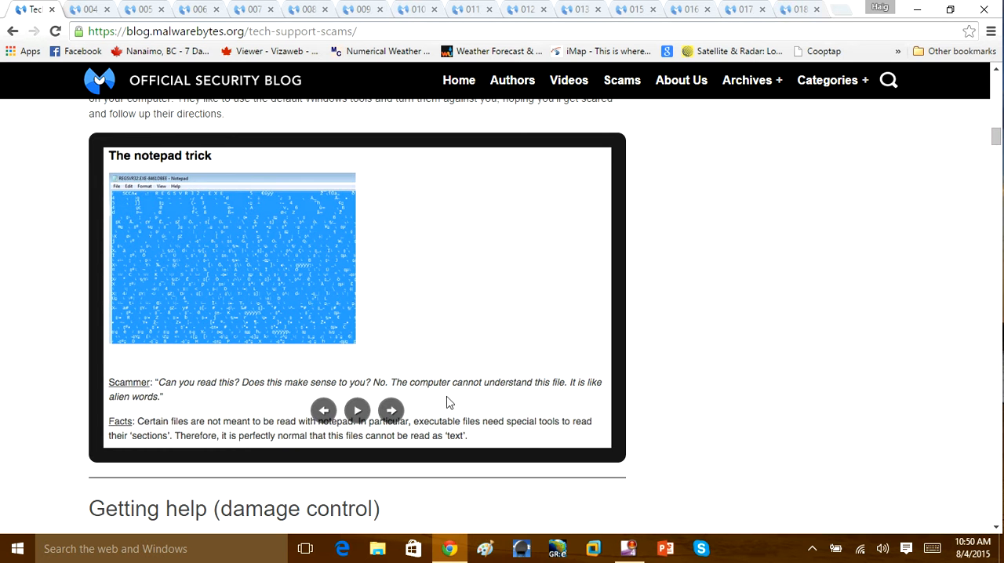
pyautogui.click(391, 410)
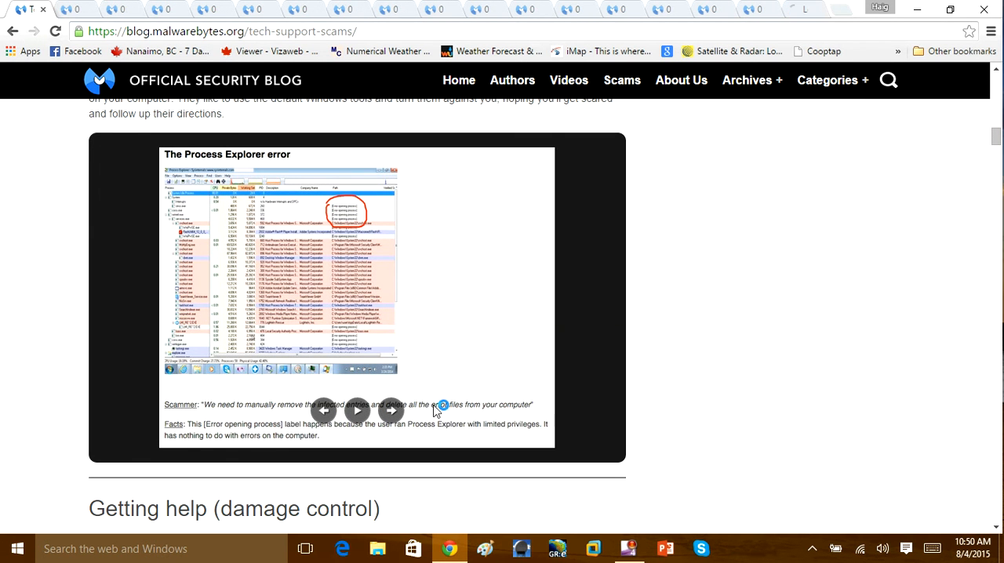
pyautogui.click(390, 410)
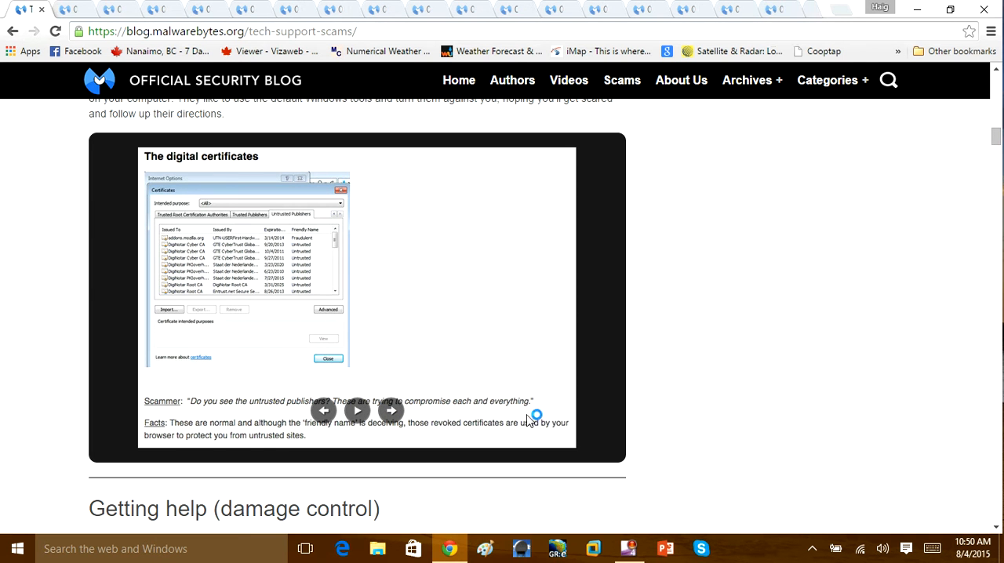
pyautogui.click(391, 410)
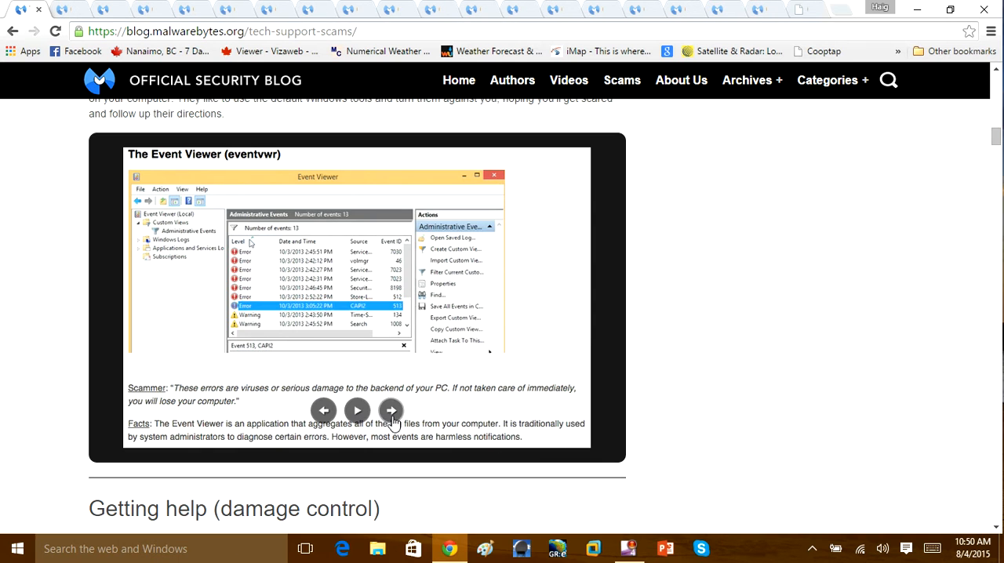
pyautogui.click(391, 411)
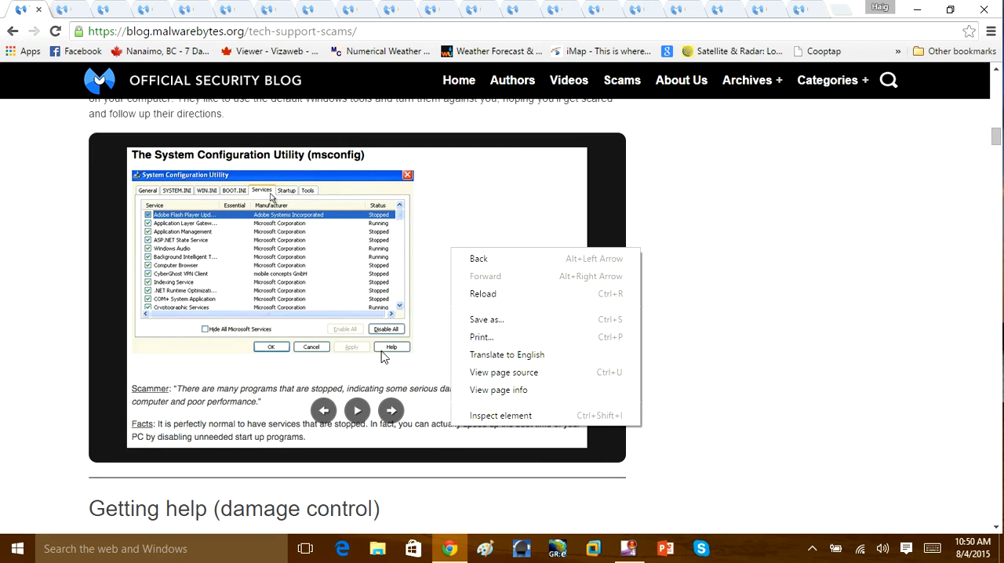
pyautogui.click(391, 410)
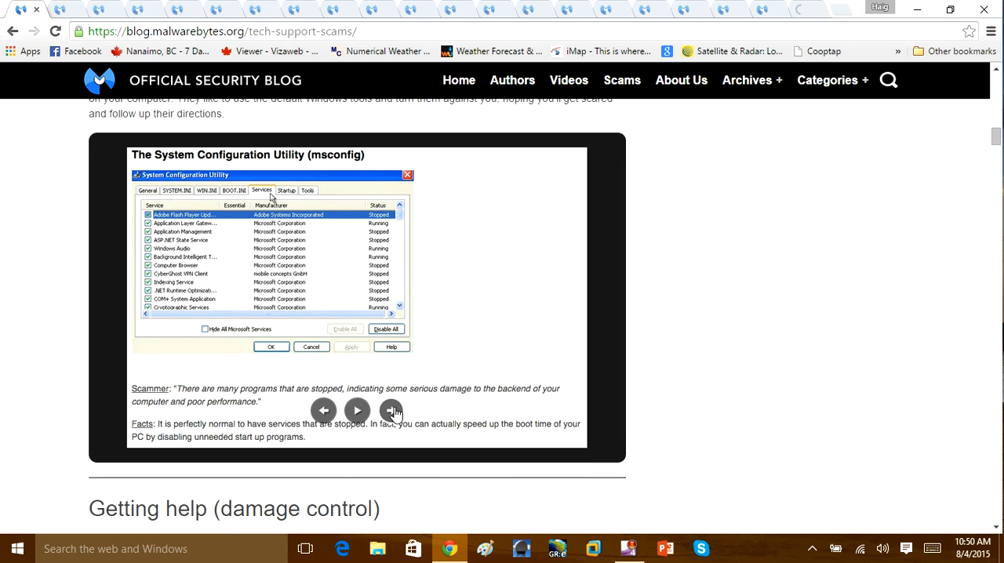
pyautogui.click(391, 410)
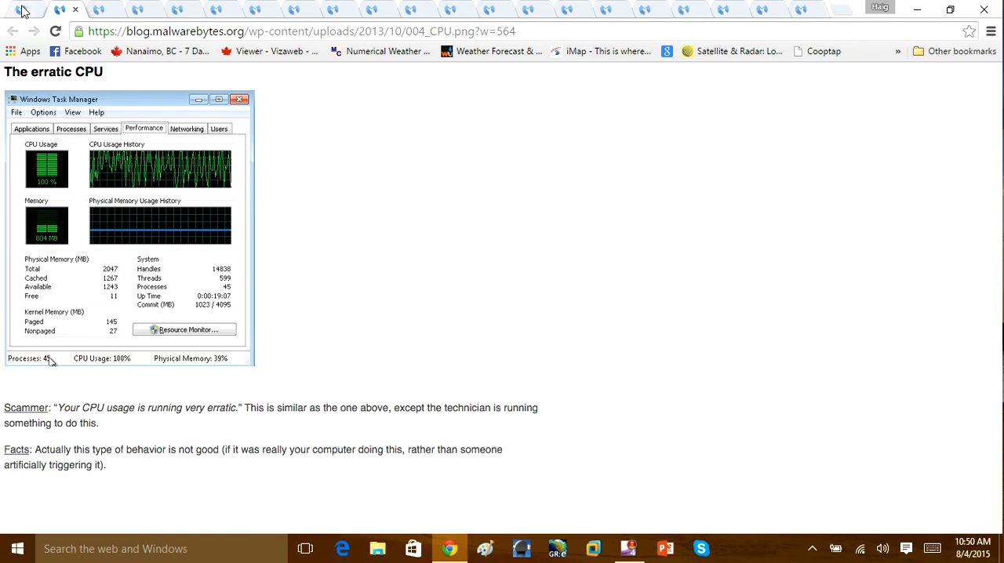
# - Return to the article tab briefly, then view the 007_prefetch Prefetch files image
pyautogui.click(12, 31)
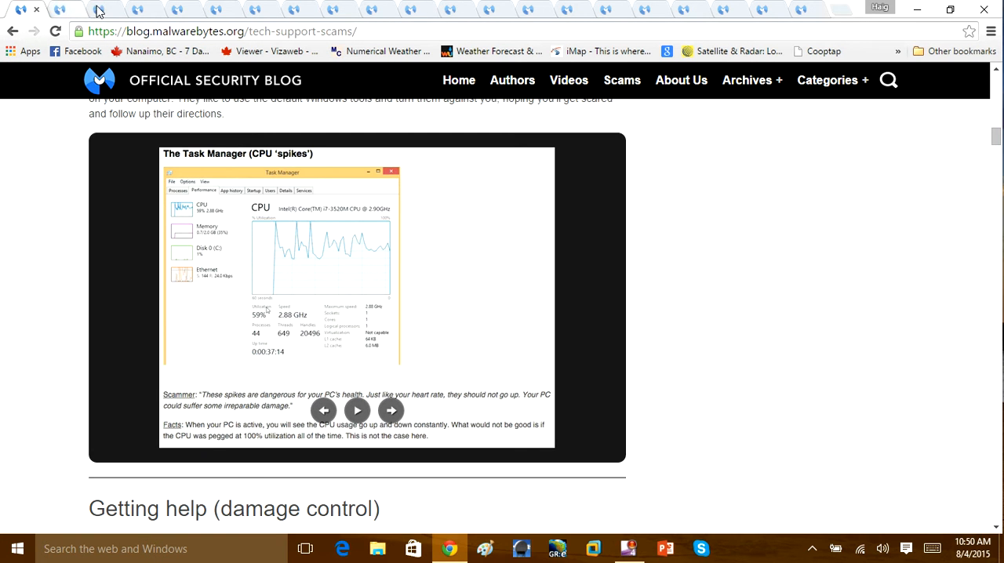
pyautogui.click(390, 410)
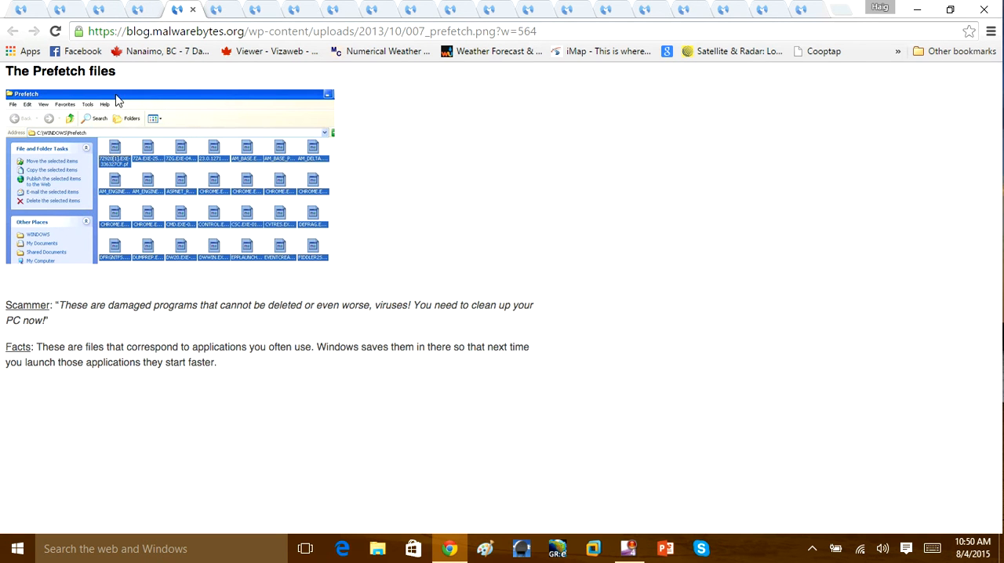
pyautogui.moveTo(57, 81)
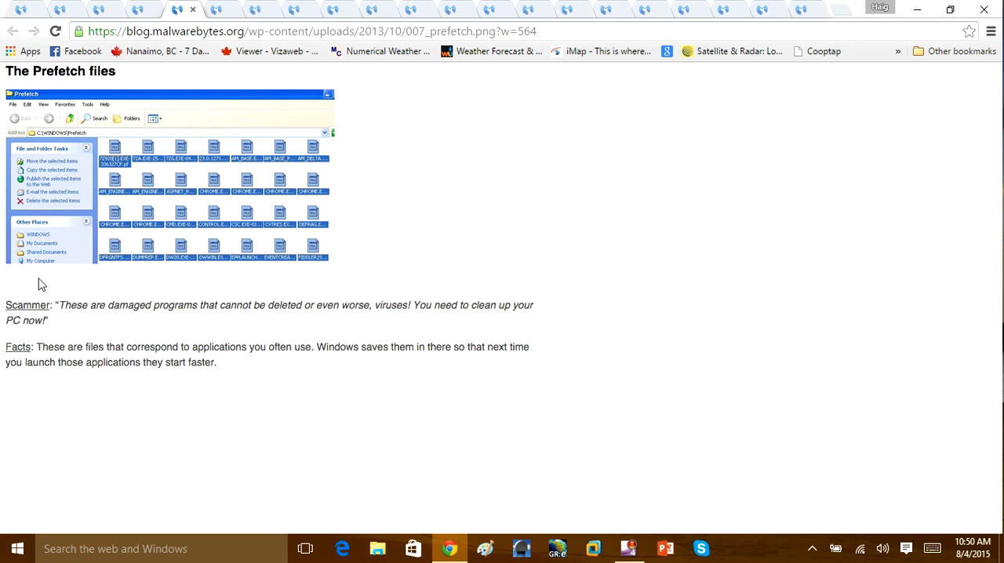
pyautogui.moveTo(63, 296)
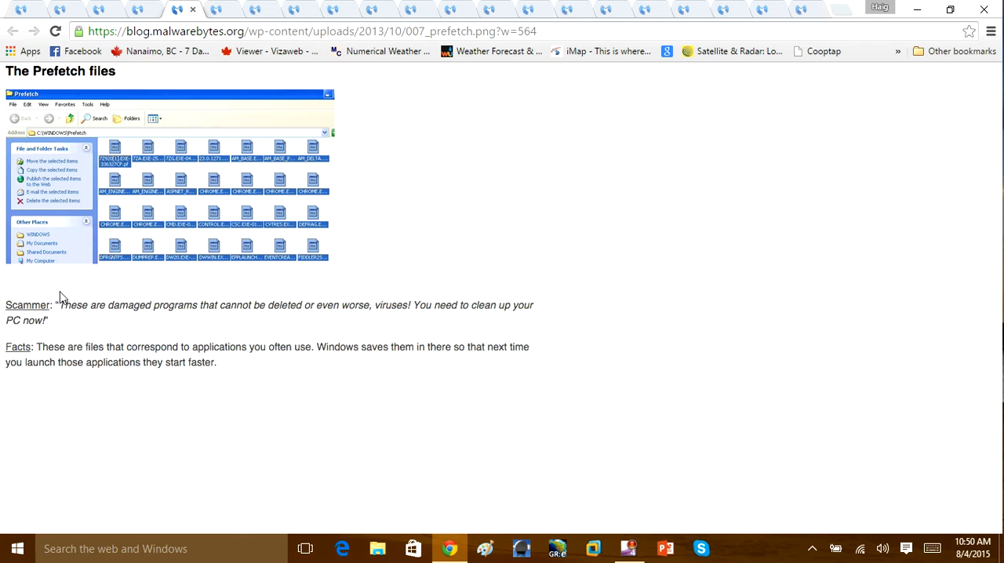
pyautogui.moveTo(312, 317)
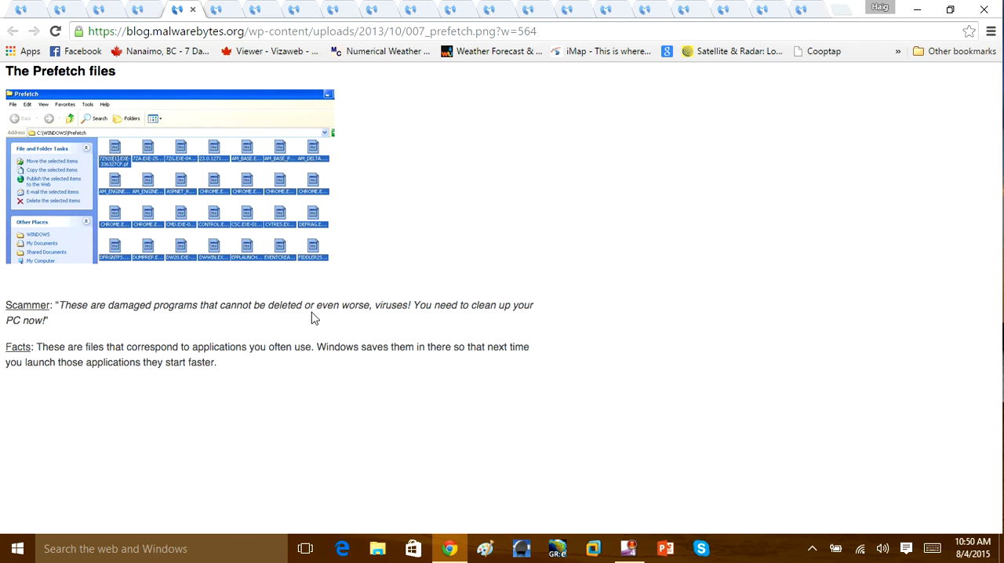
pyautogui.moveTo(423, 320)
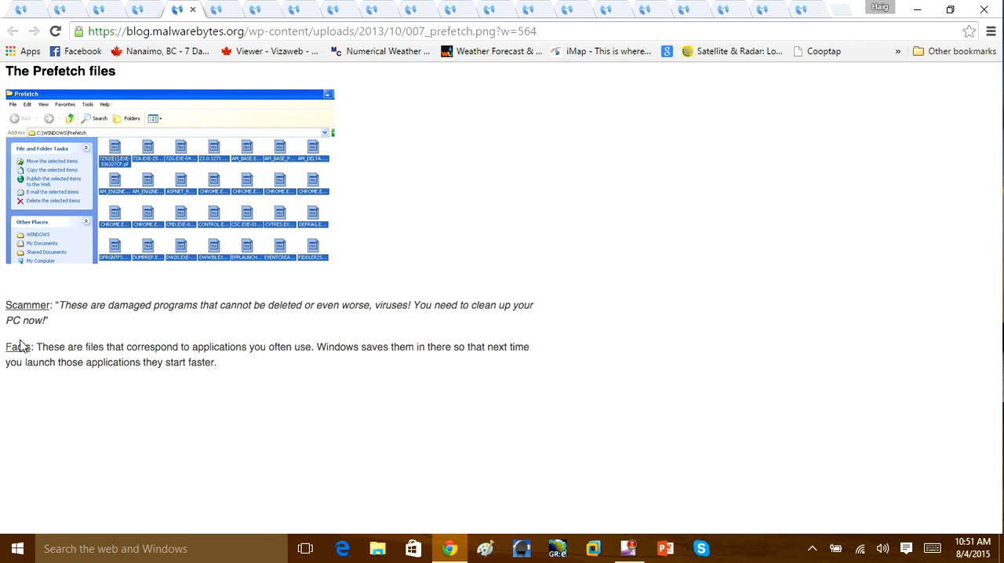
pyautogui.moveTo(100, 356)
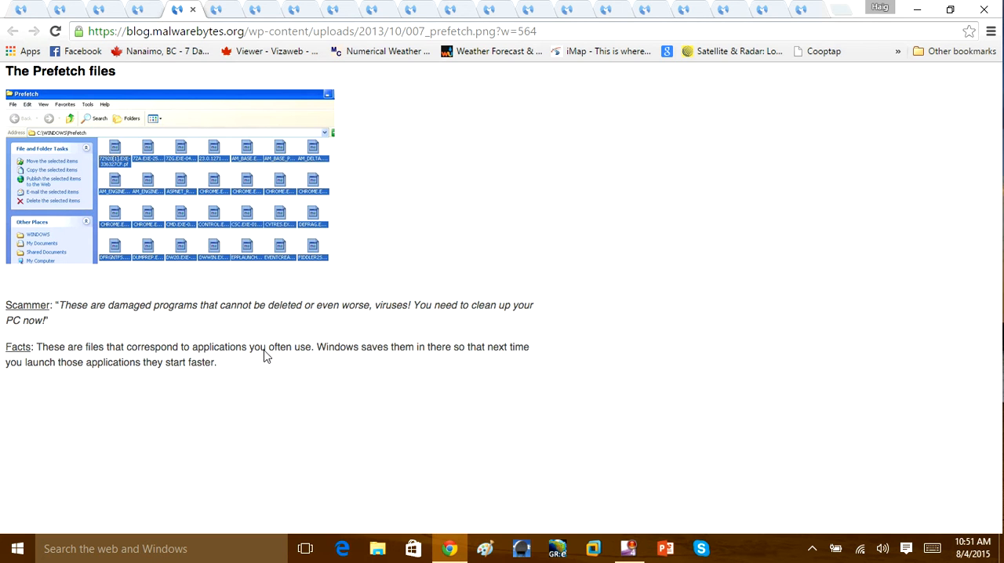
pyautogui.moveTo(486, 362)
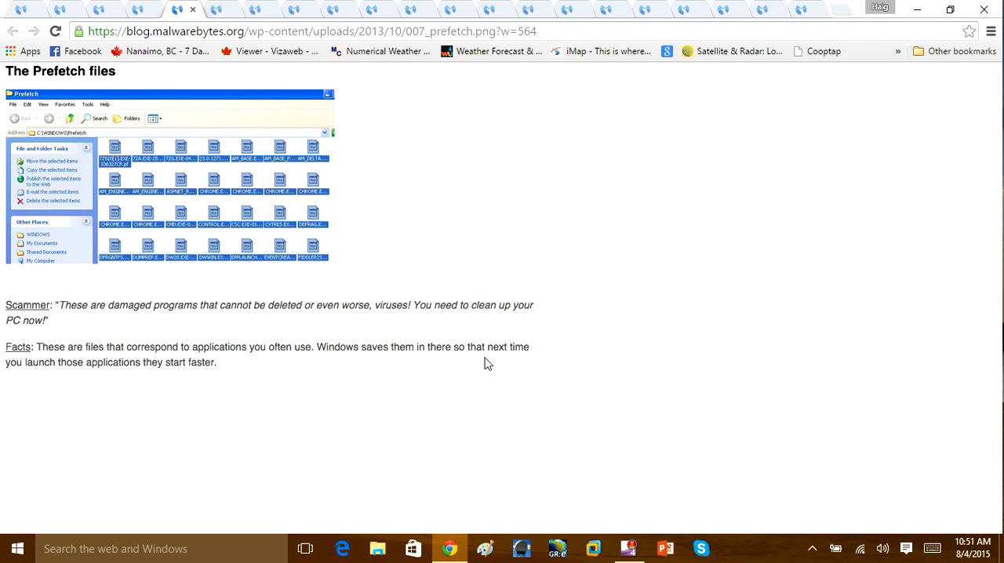
pyautogui.moveTo(164, 373)
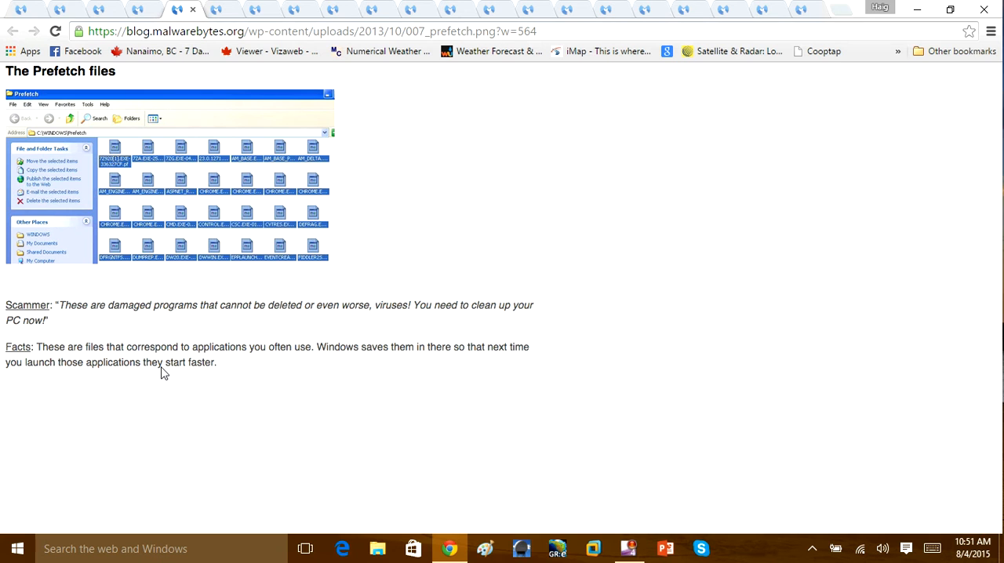
pyautogui.moveTo(181, 317)
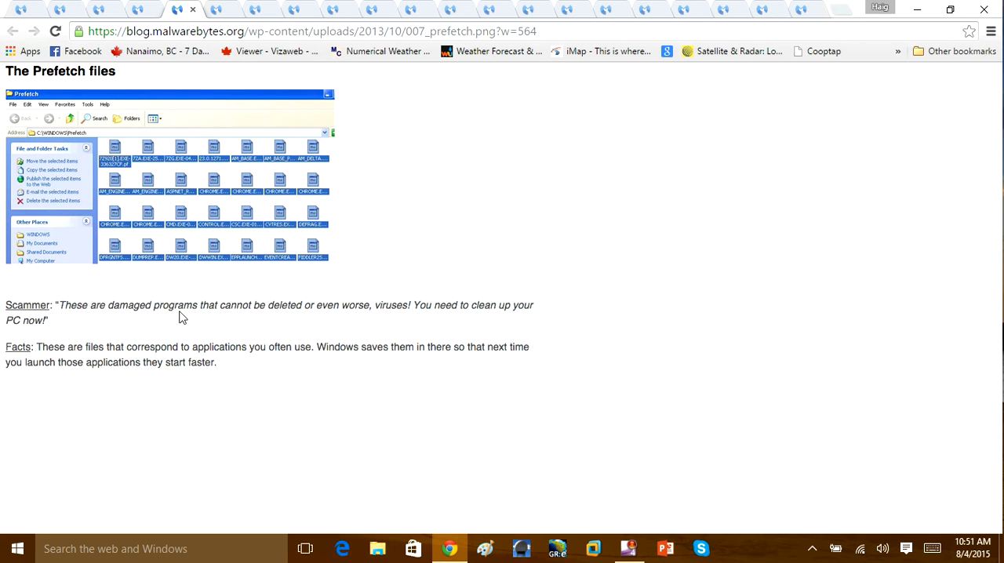
pyautogui.moveTo(309, 192)
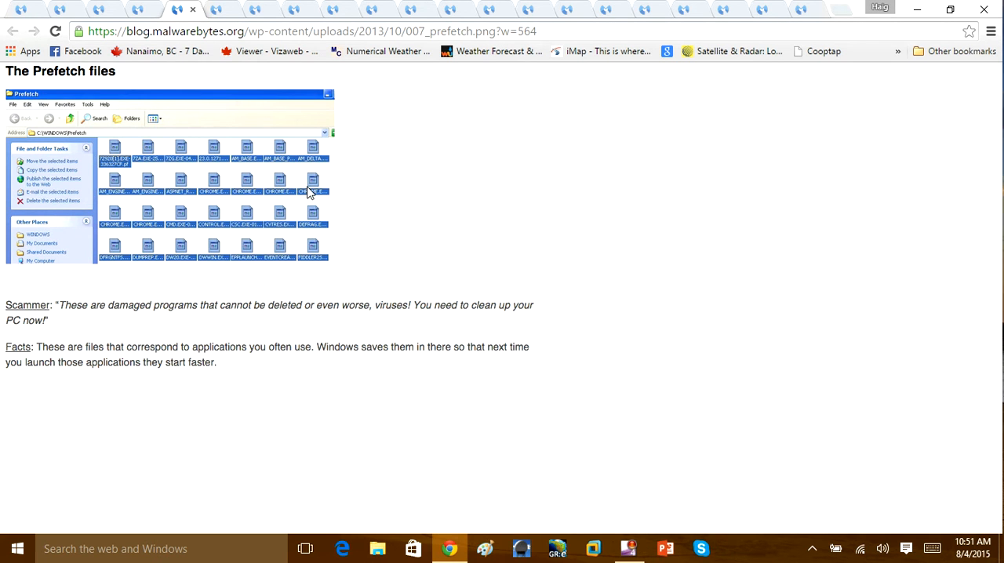
pyautogui.moveTo(247, 192)
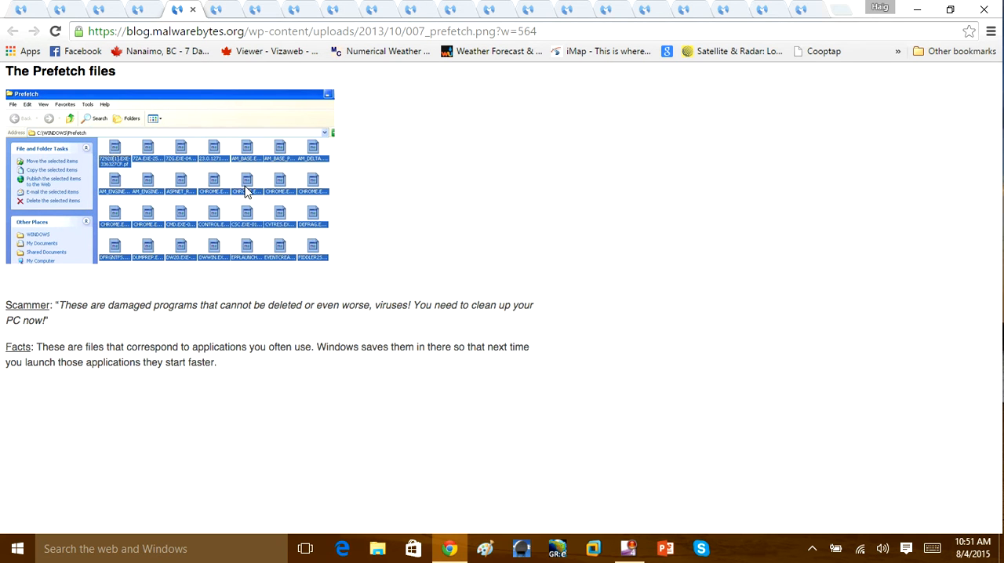
pyautogui.moveTo(227, 182)
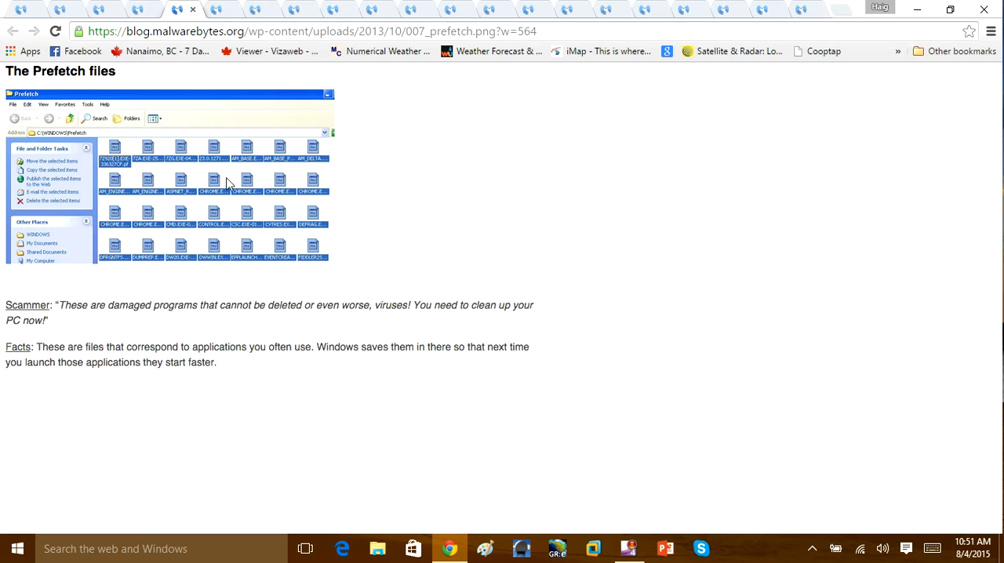
pyautogui.moveTo(220, 193)
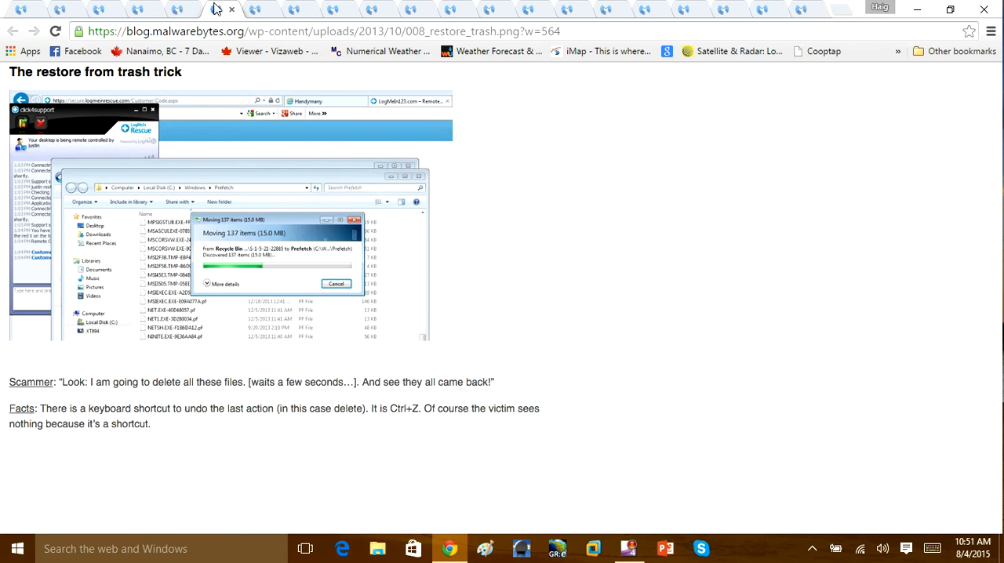
pyautogui.moveTo(56, 299)
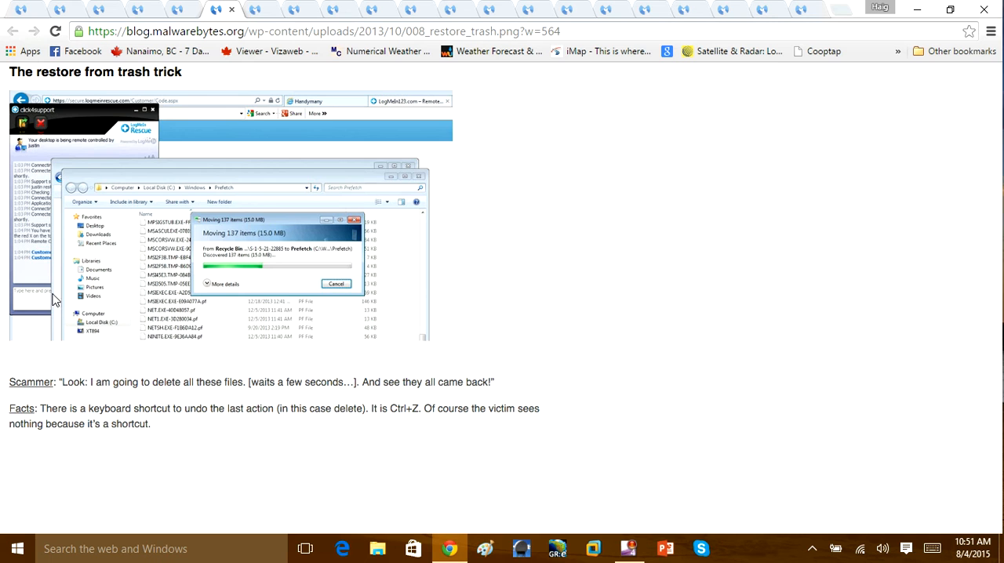
pyautogui.moveTo(53, 301)
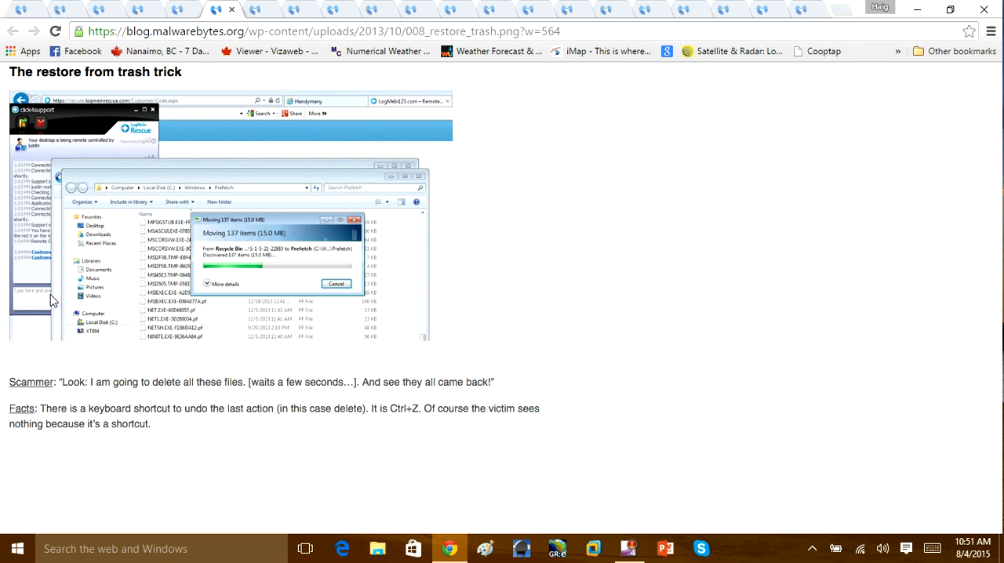
pyautogui.moveTo(259, 337)
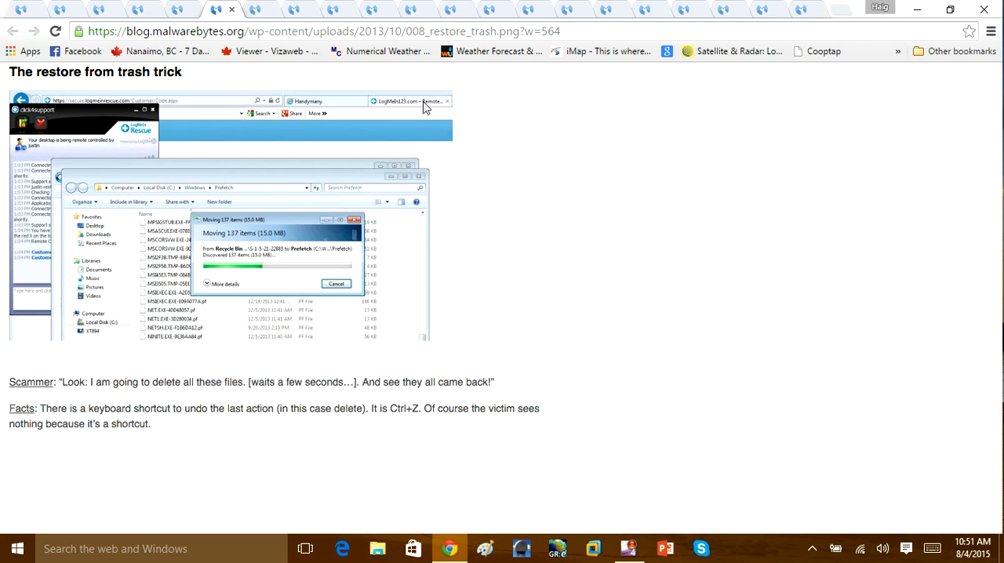
pyautogui.moveTo(269, 230)
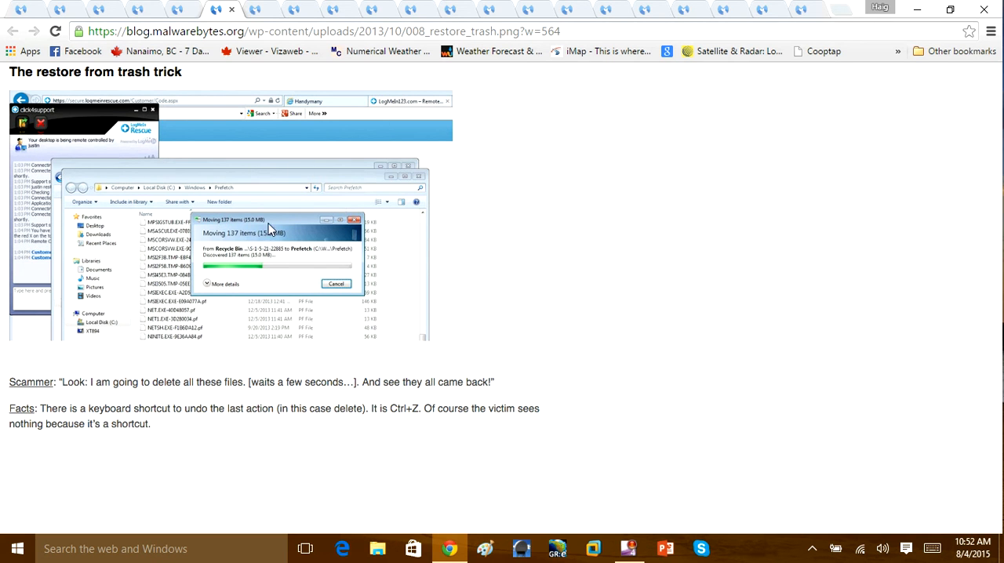
pyautogui.moveTo(161, 218)
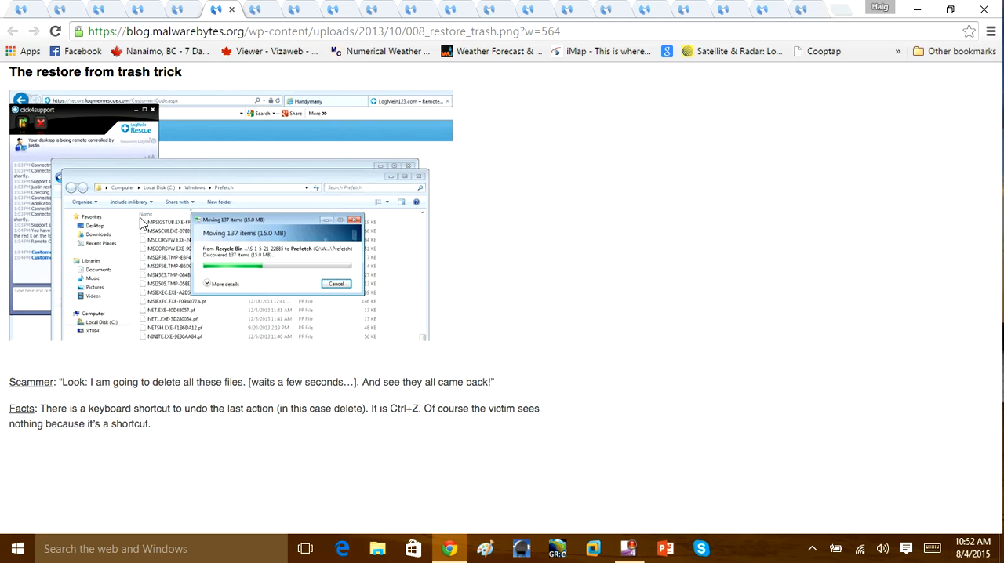
pyautogui.moveTo(193, 226)
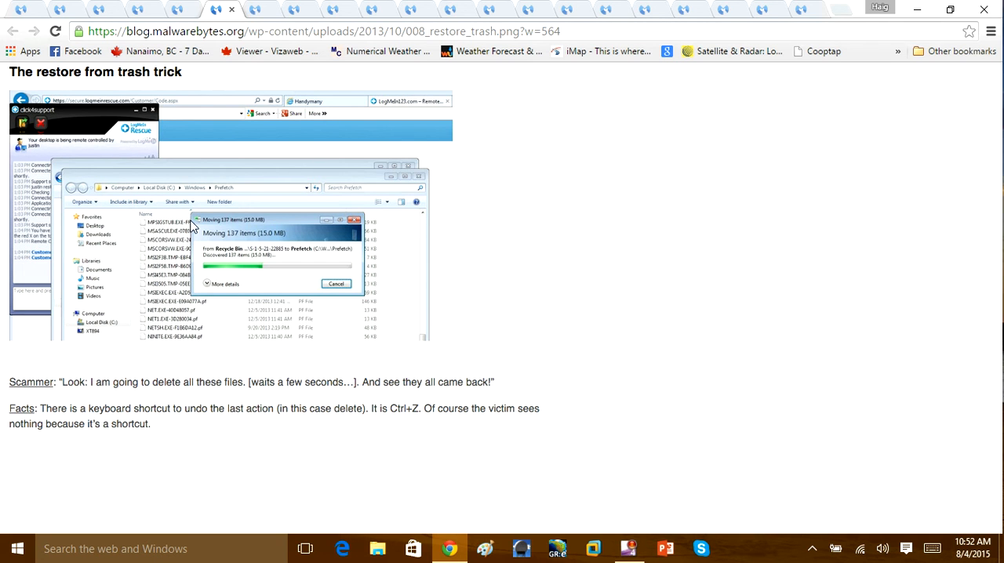
pyautogui.moveTo(284, 241)
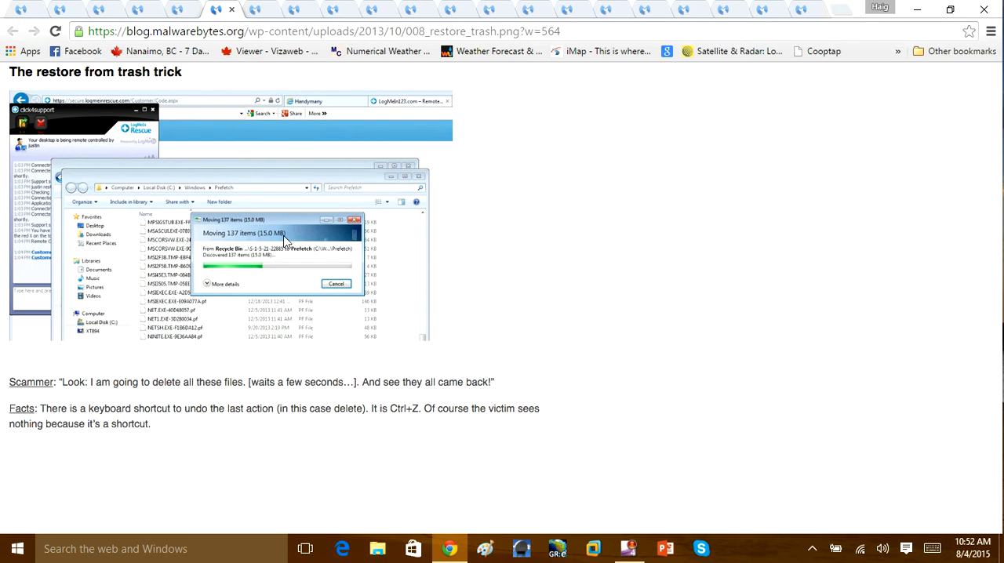
pyautogui.moveTo(241, 279)
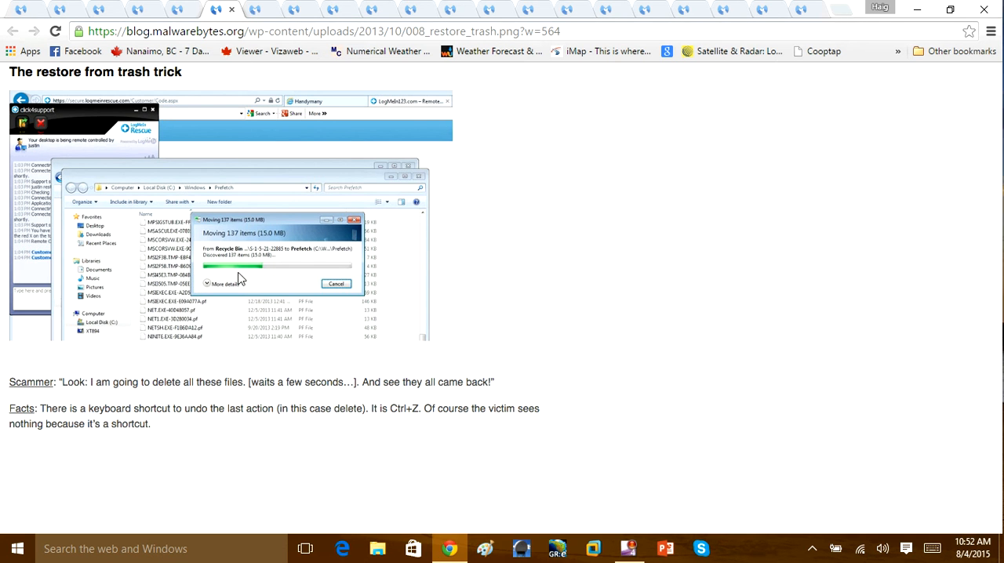
pyautogui.moveTo(210, 336)
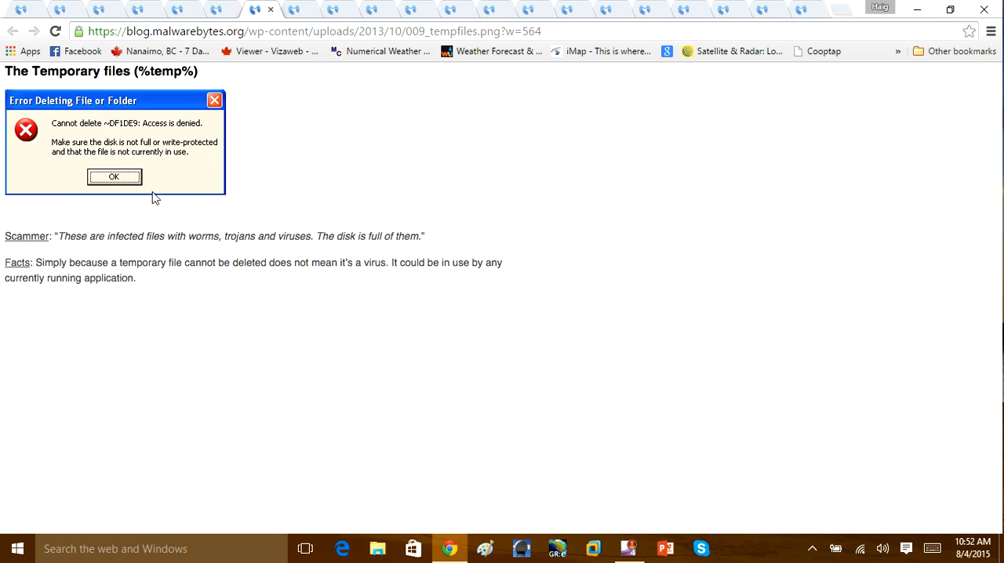
pyautogui.moveTo(88, 247)
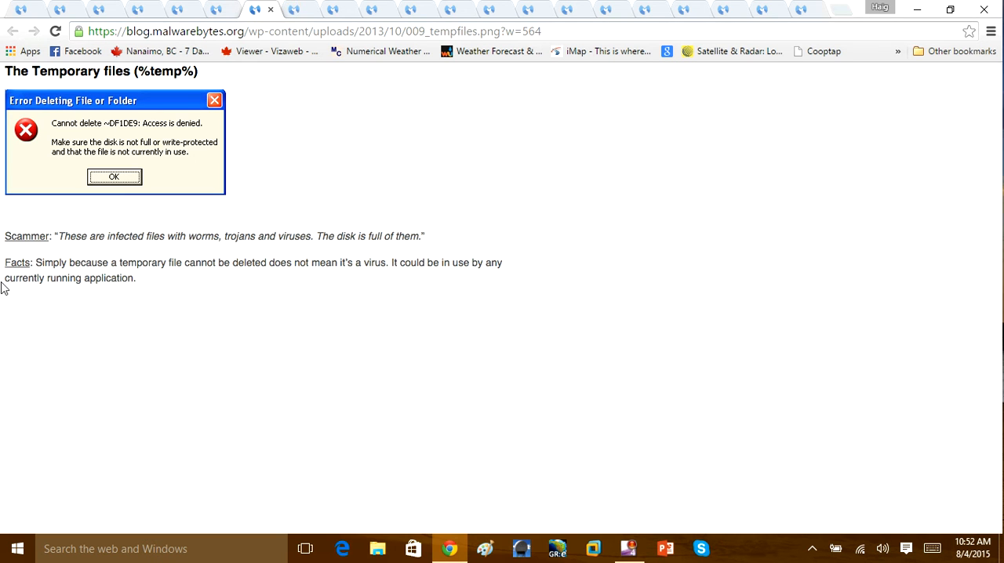
pyautogui.moveTo(61, 139)
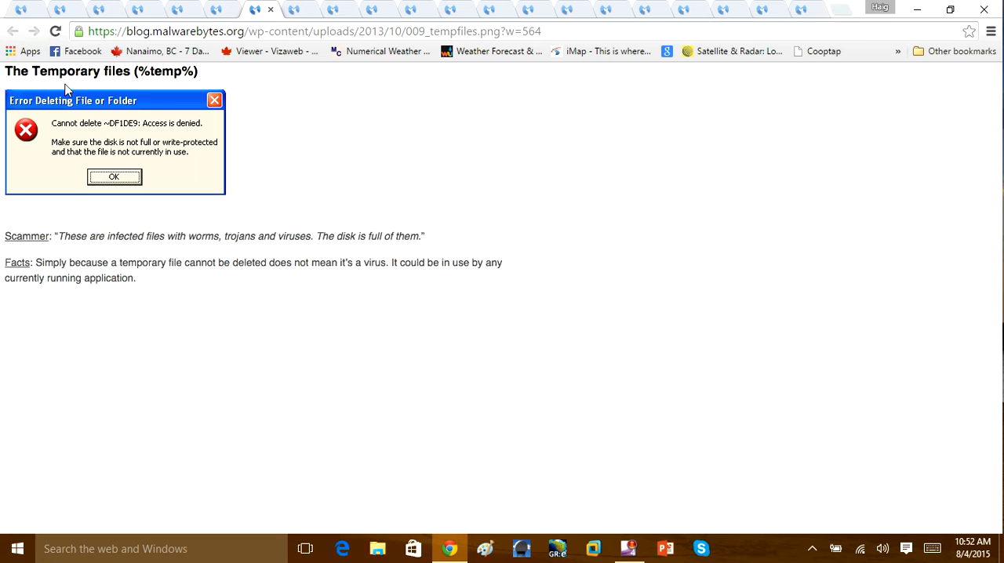
pyautogui.moveTo(149, 139)
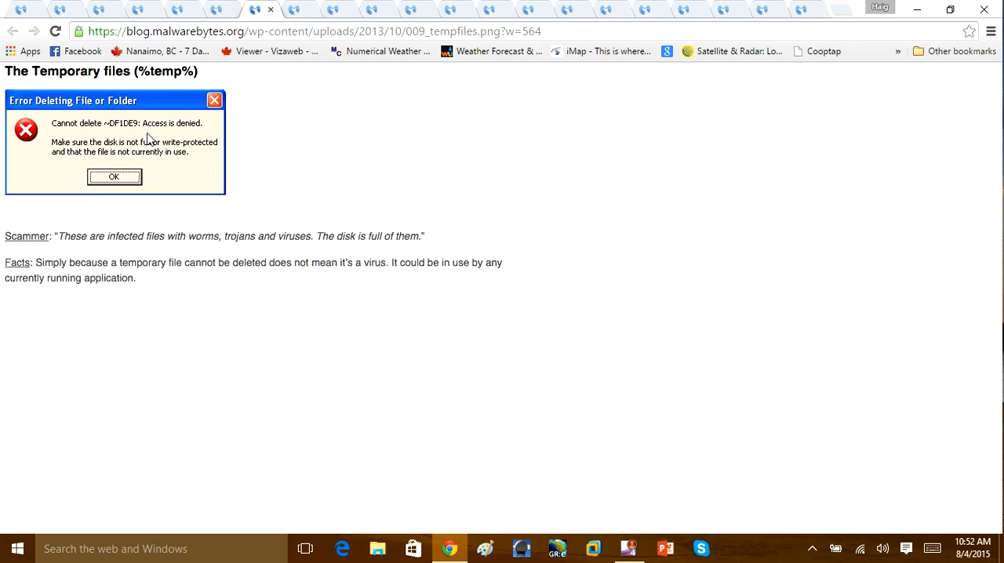
pyautogui.moveTo(140, 144)
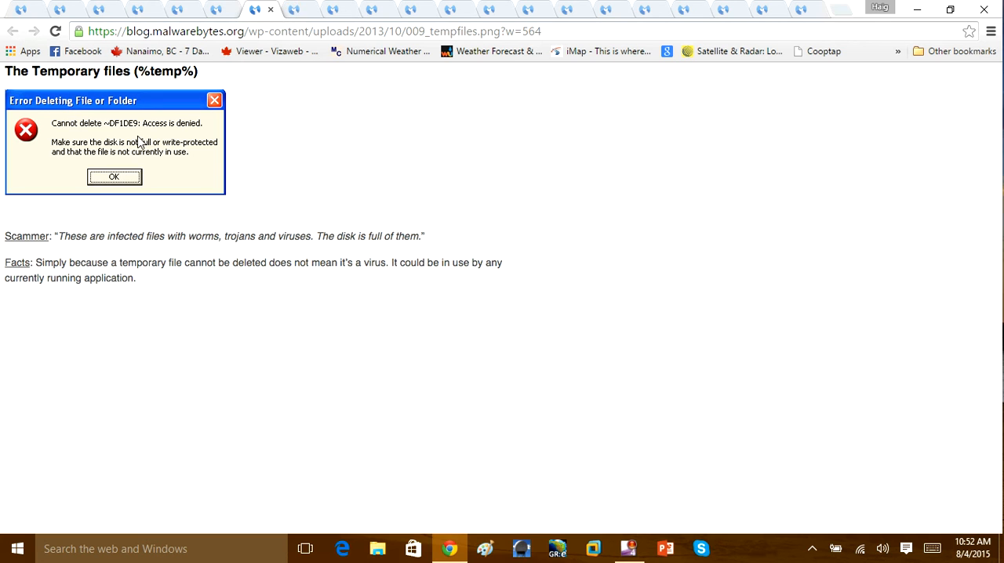
pyautogui.moveTo(99, 131)
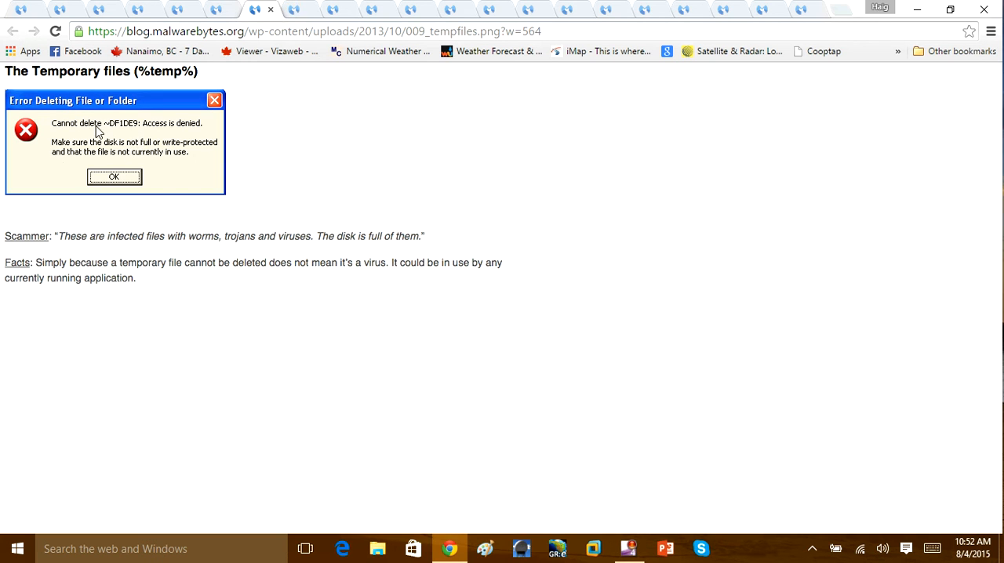
pyautogui.moveTo(157, 153)
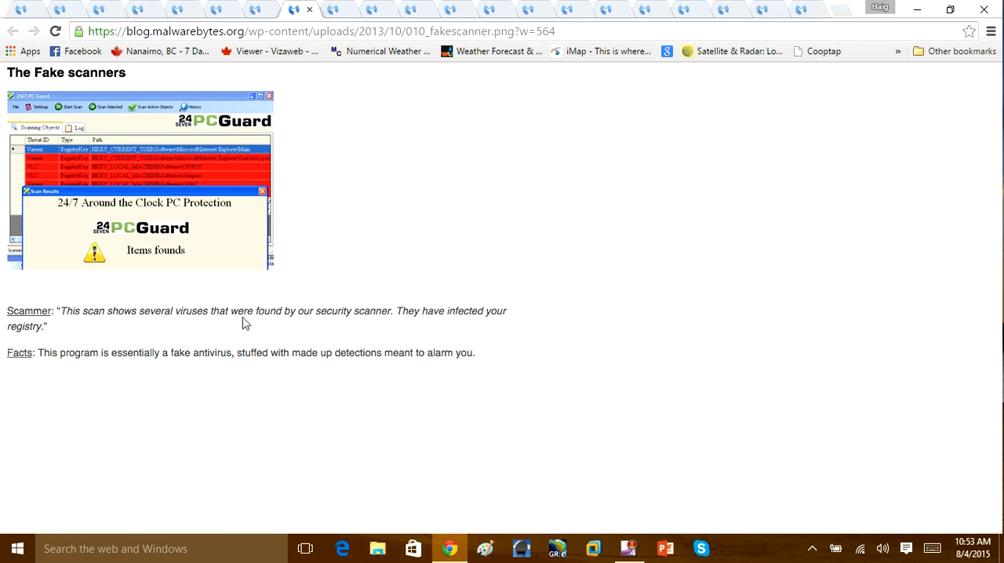
pyautogui.moveTo(171, 324)
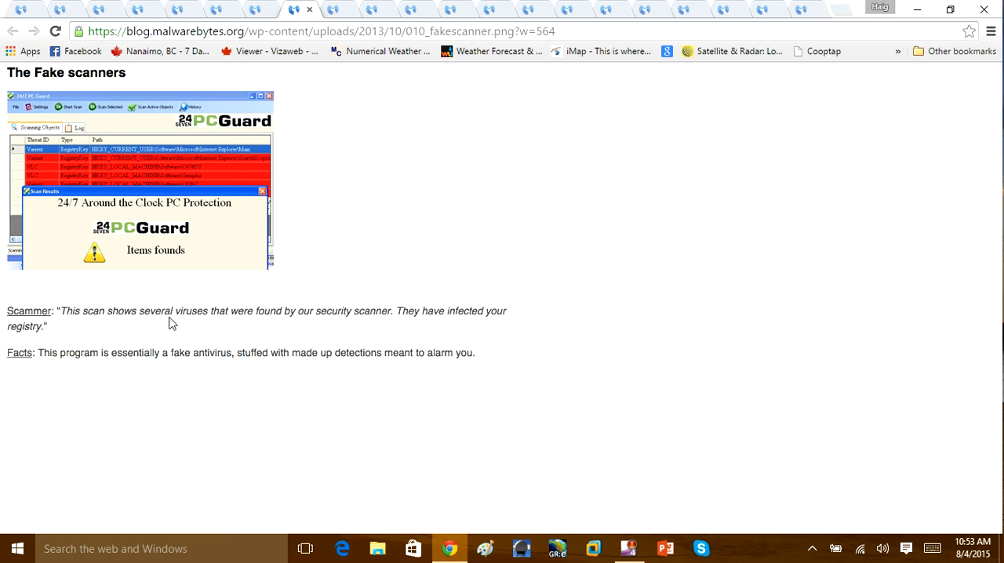
pyautogui.moveTo(421, 323)
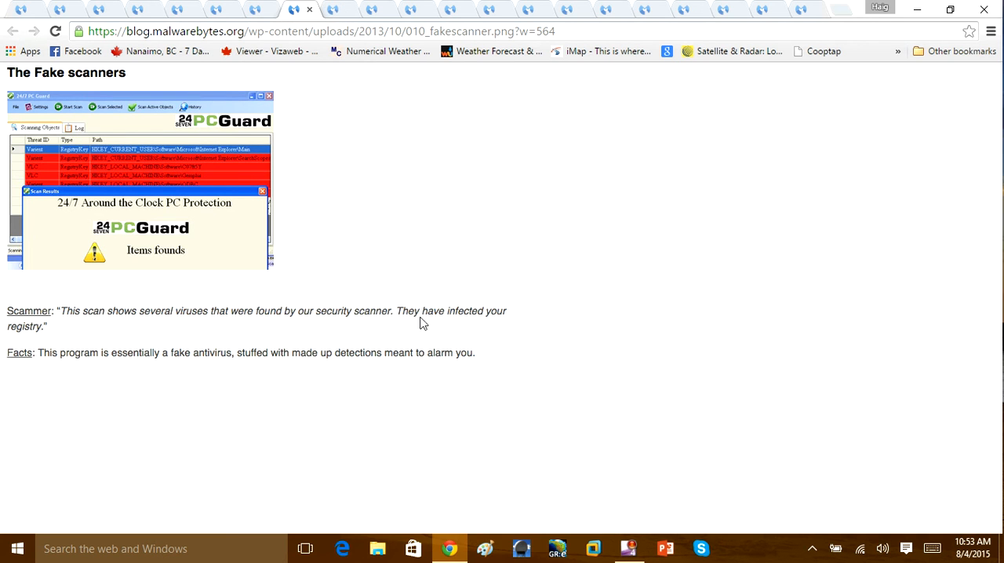
pyautogui.moveTo(411, 324)
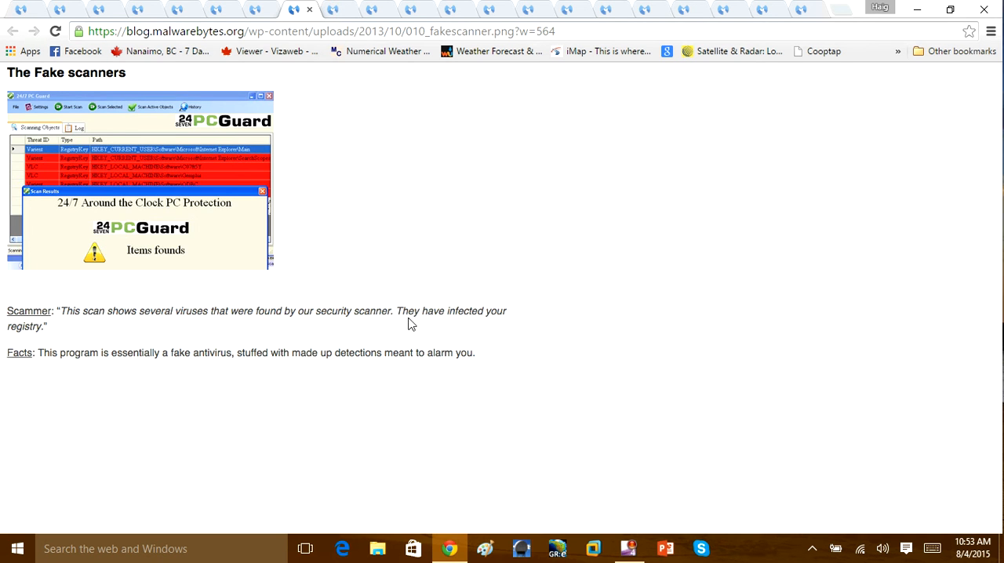
pyautogui.moveTo(76, 173)
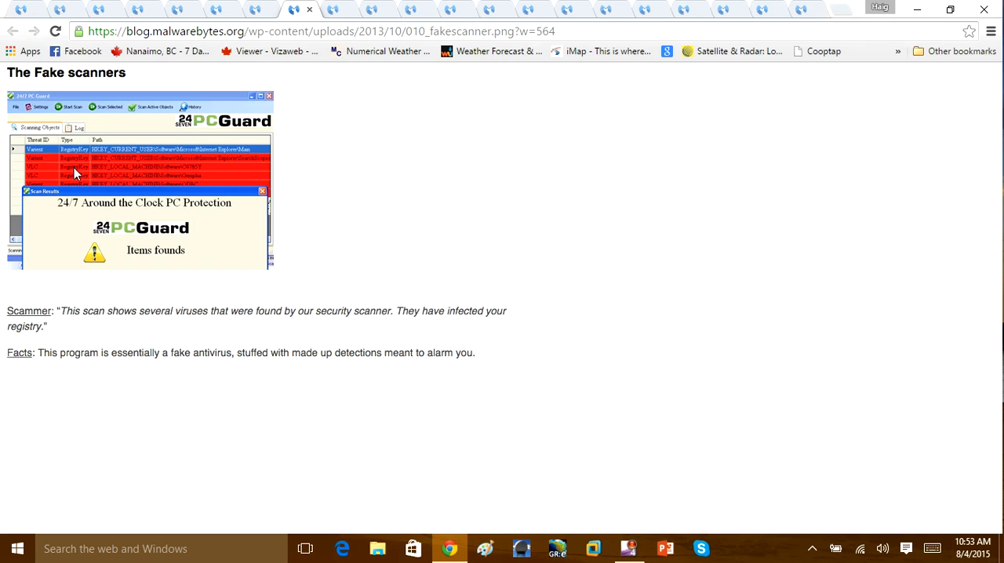
pyautogui.moveTo(268, 376)
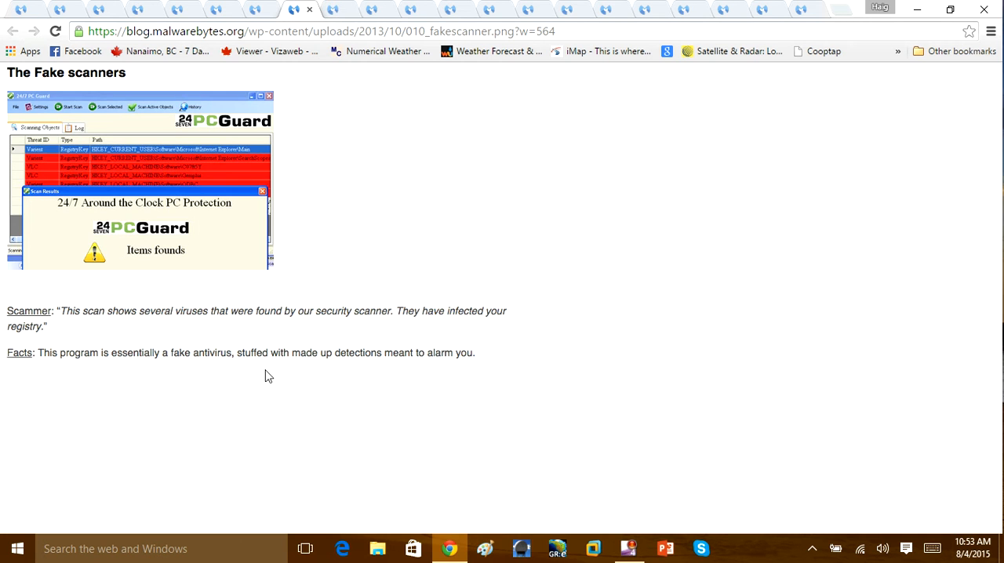
pyautogui.moveTo(390, 366)
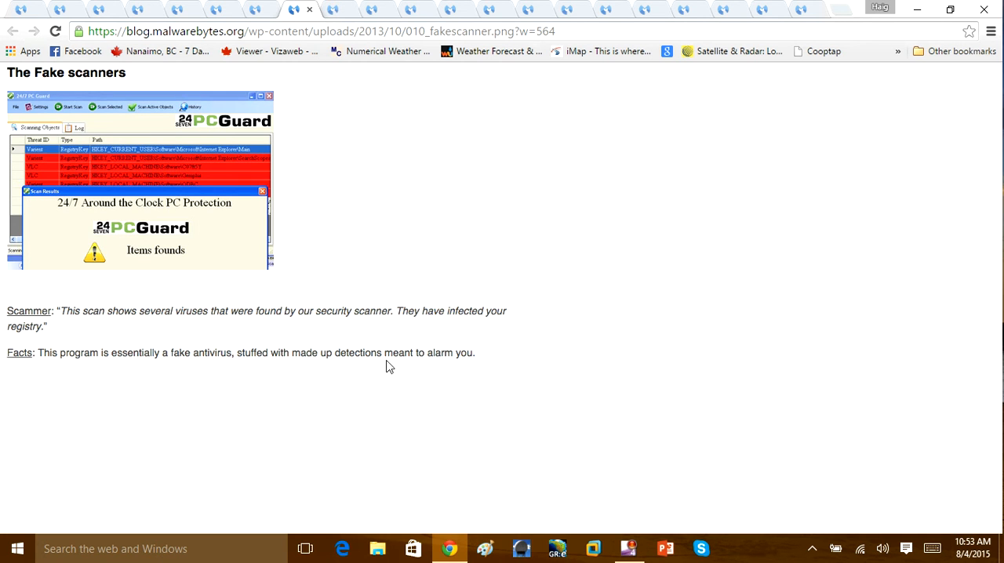
pyautogui.moveTo(202, 236)
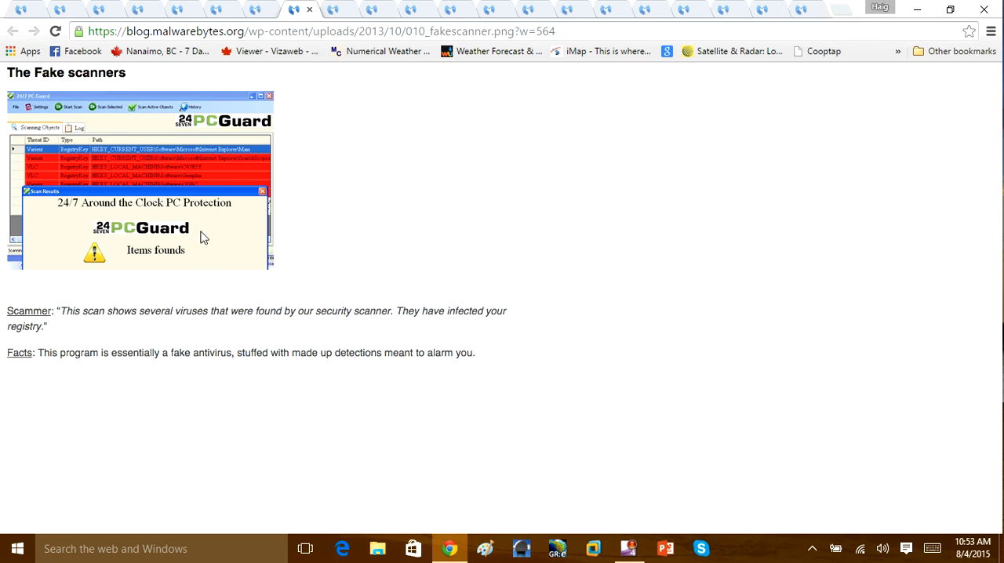
pyautogui.moveTo(157, 206)
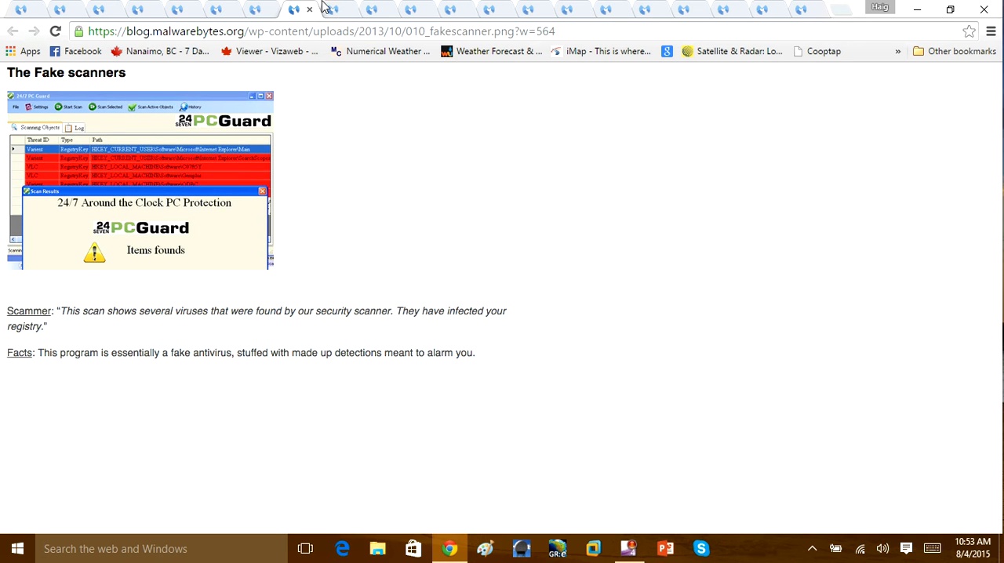
# - View the dir and tree commands image, then the custom Virus message image tab
pyautogui.click(332, 8)
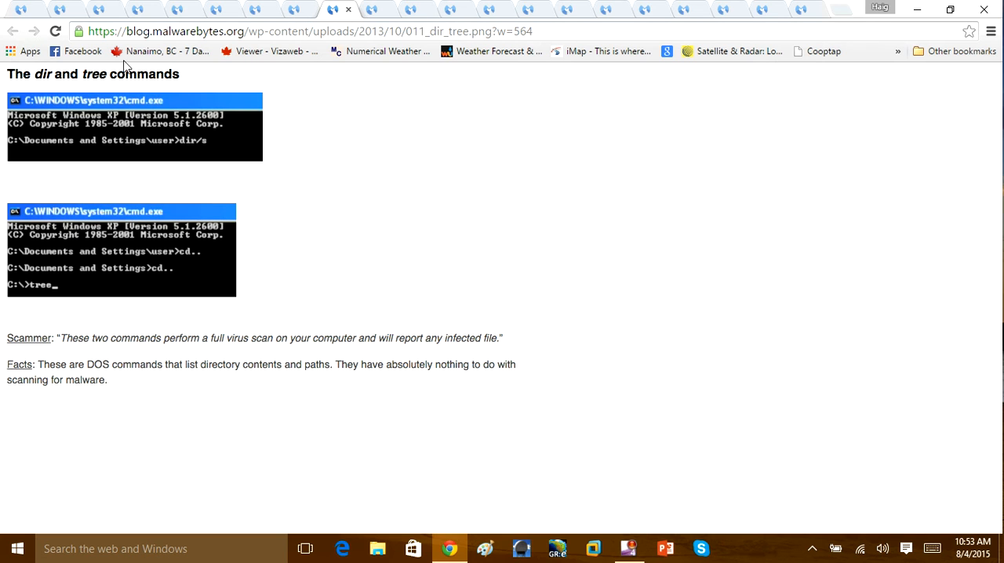
pyautogui.moveTo(3, 123)
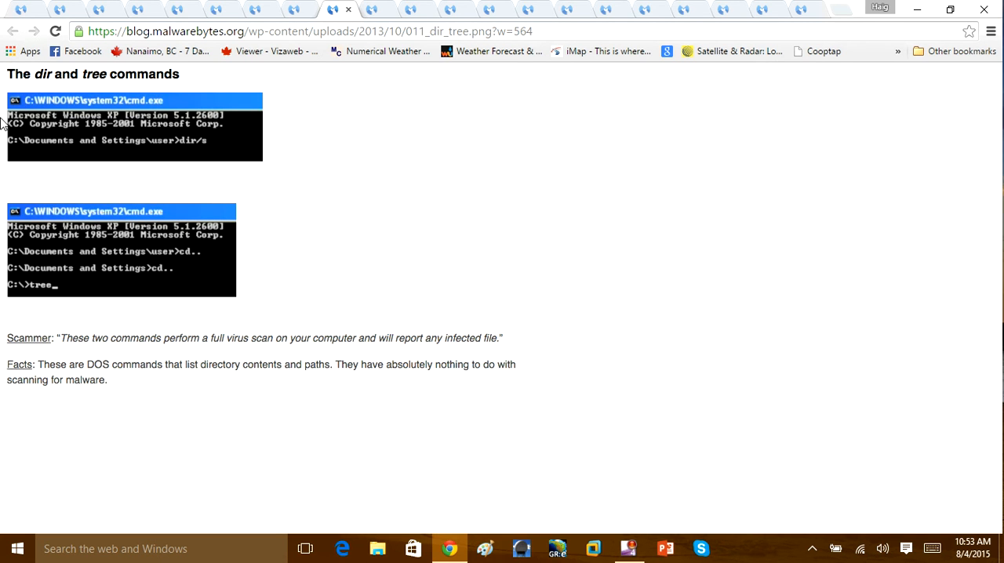
pyautogui.moveTo(51, 163)
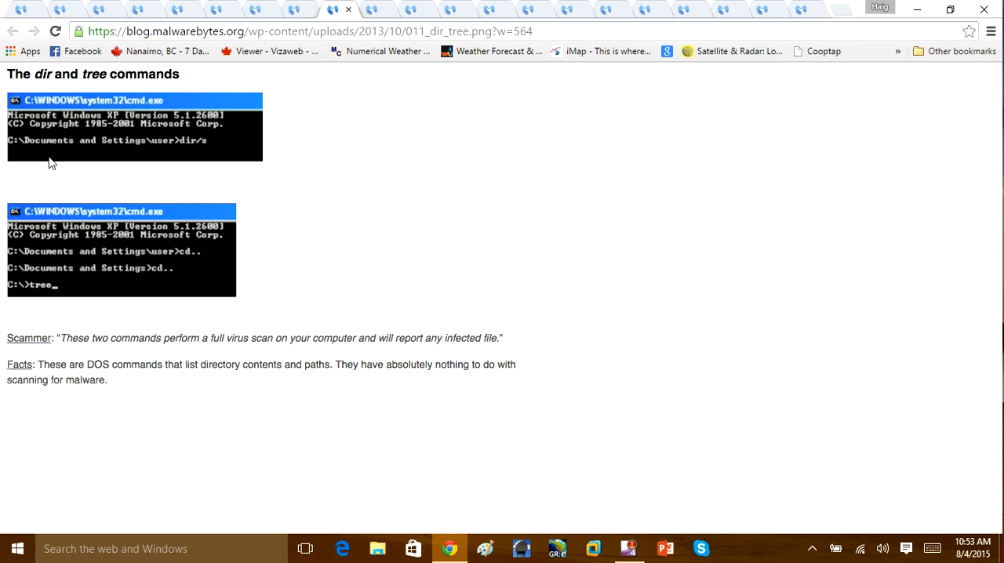
pyautogui.moveTo(275, 230)
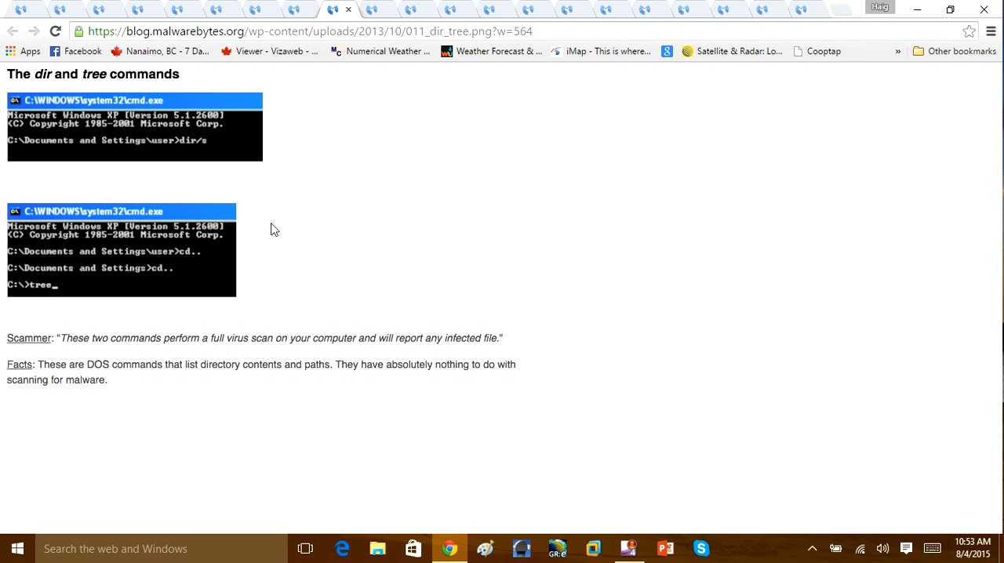
pyautogui.moveTo(290, 280)
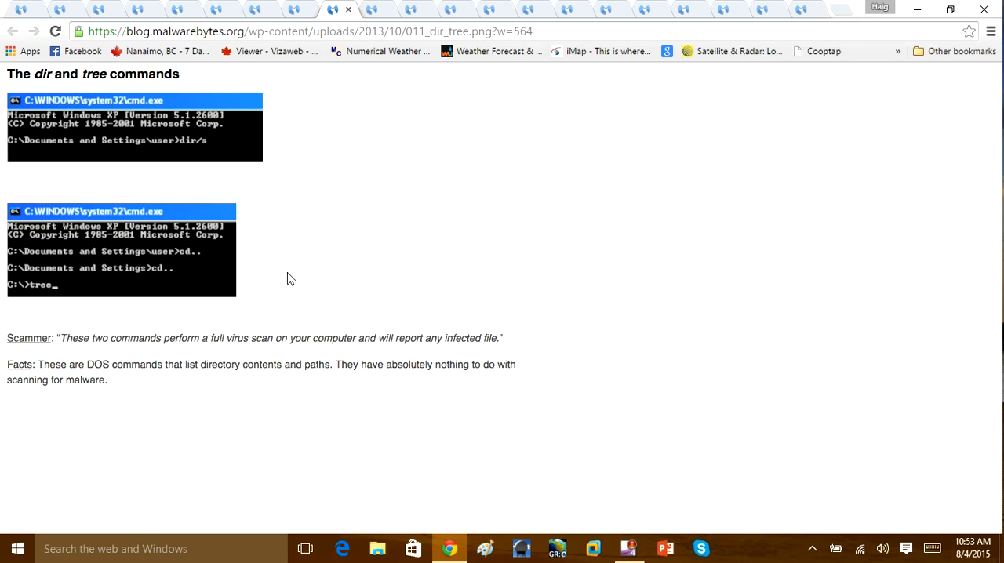
pyautogui.moveTo(279, 278)
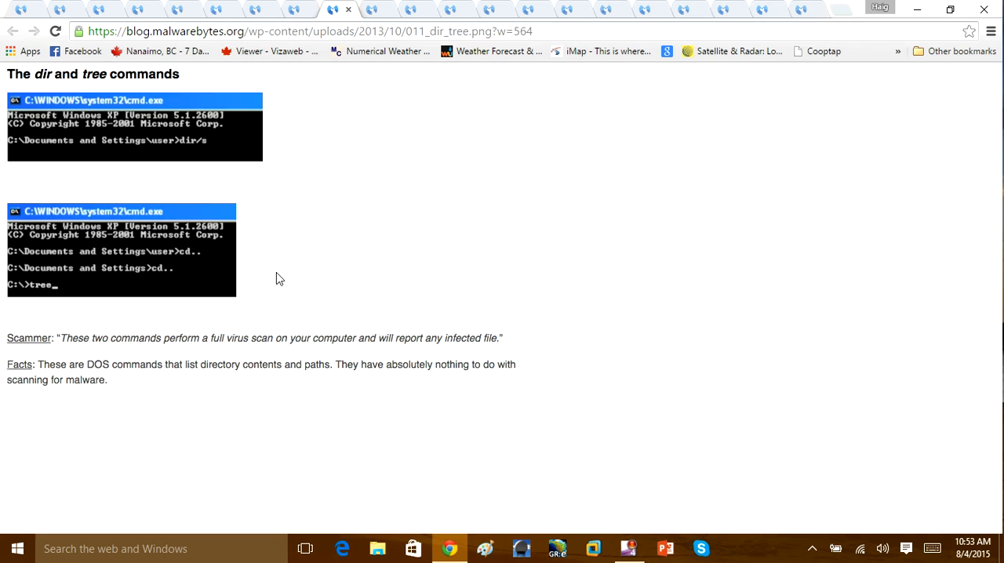
pyautogui.click(381, 8)
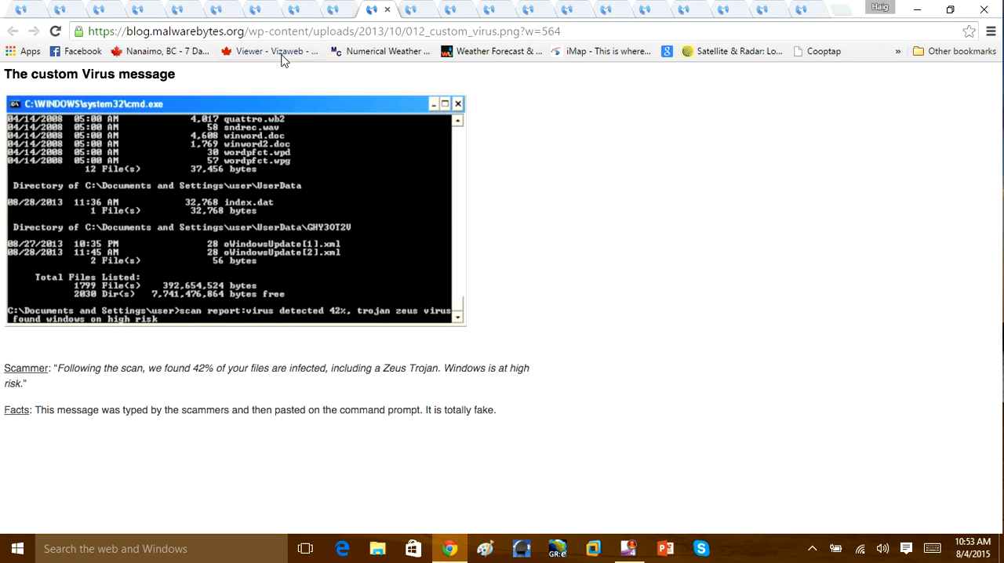
pyautogui.moveTo(83, 104)
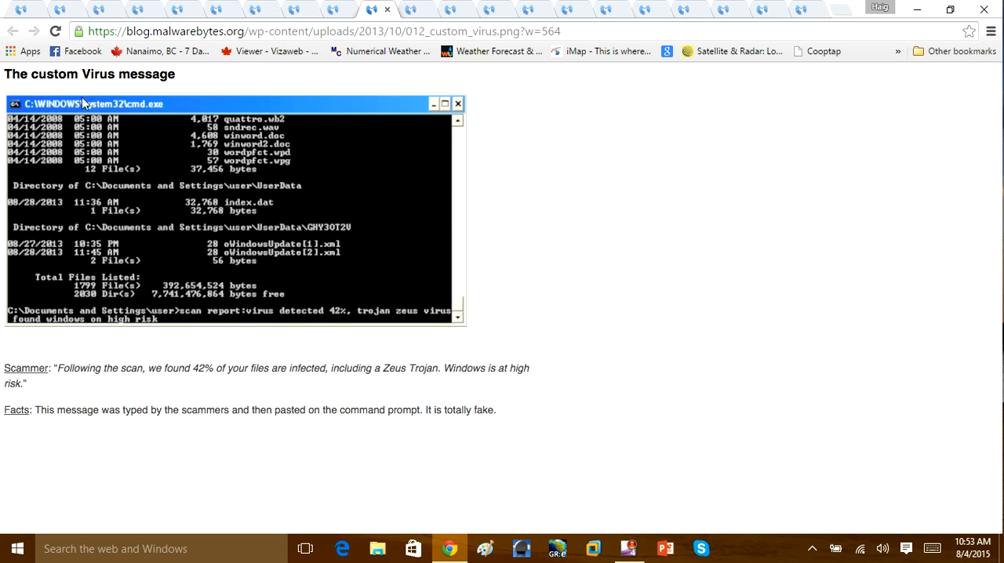
pyautogui.moveTo(77, 176)
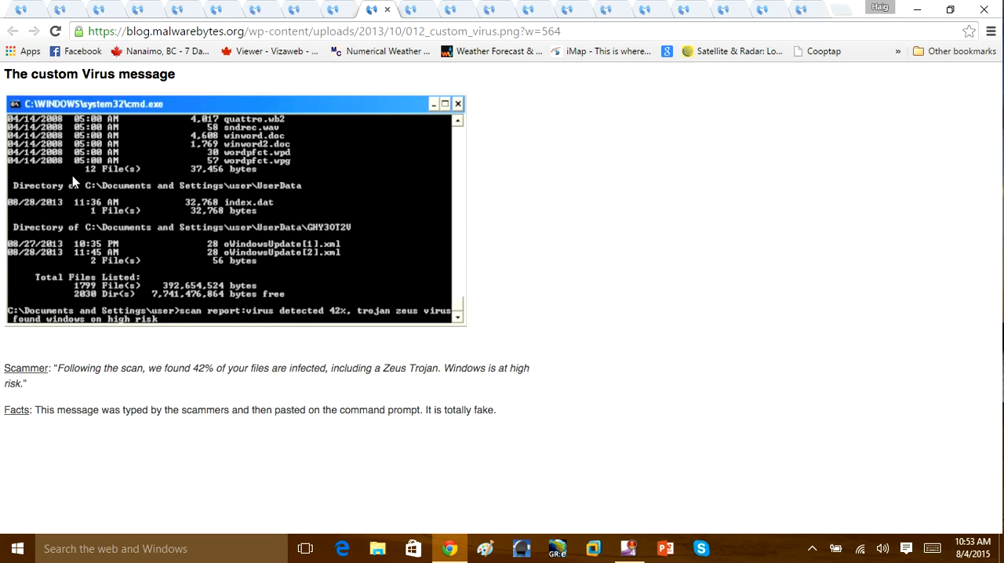
pyautogui.moveTo(73, 185)
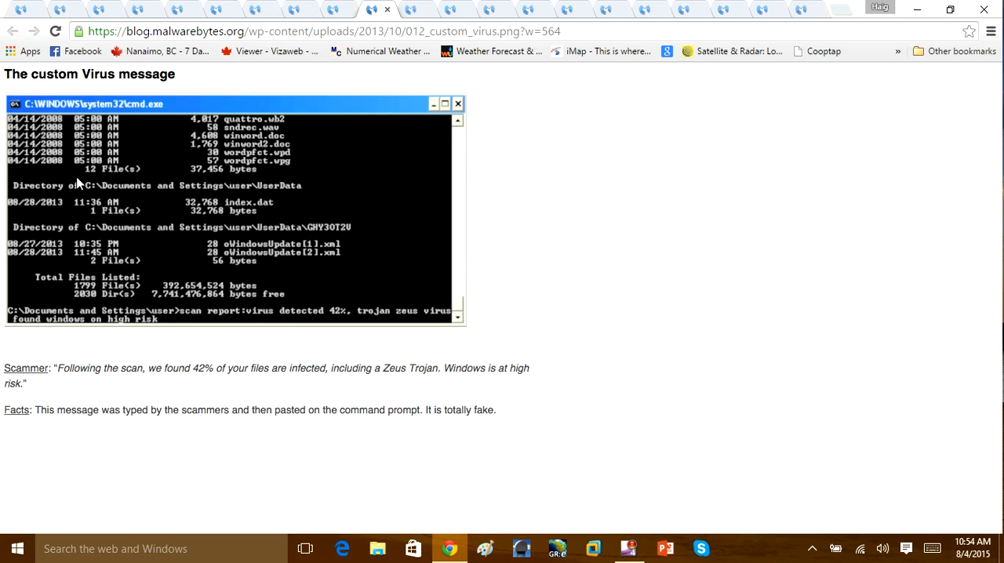
pyautogui.moveTo(143, 267)
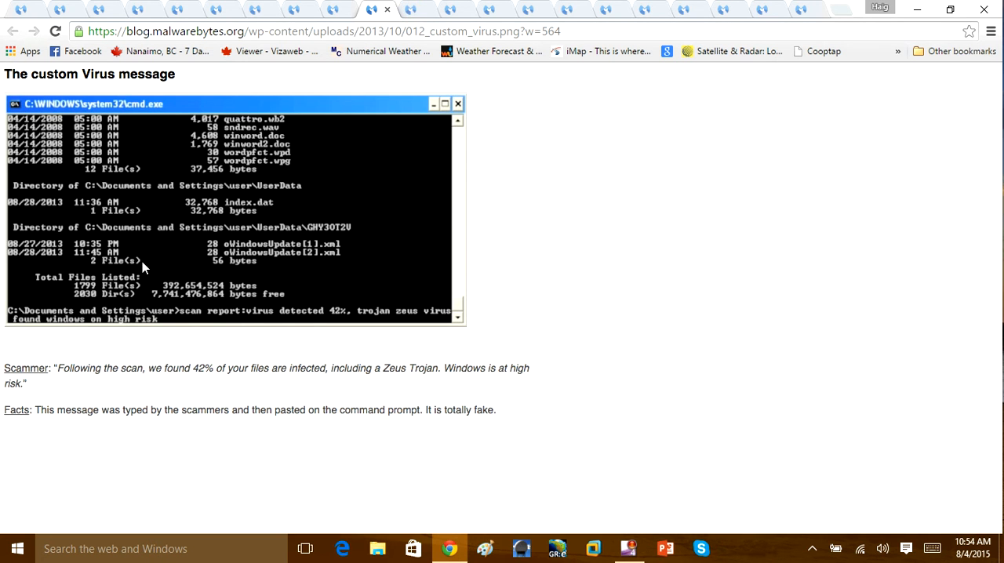
pyautogui.moveTo(404, 6)
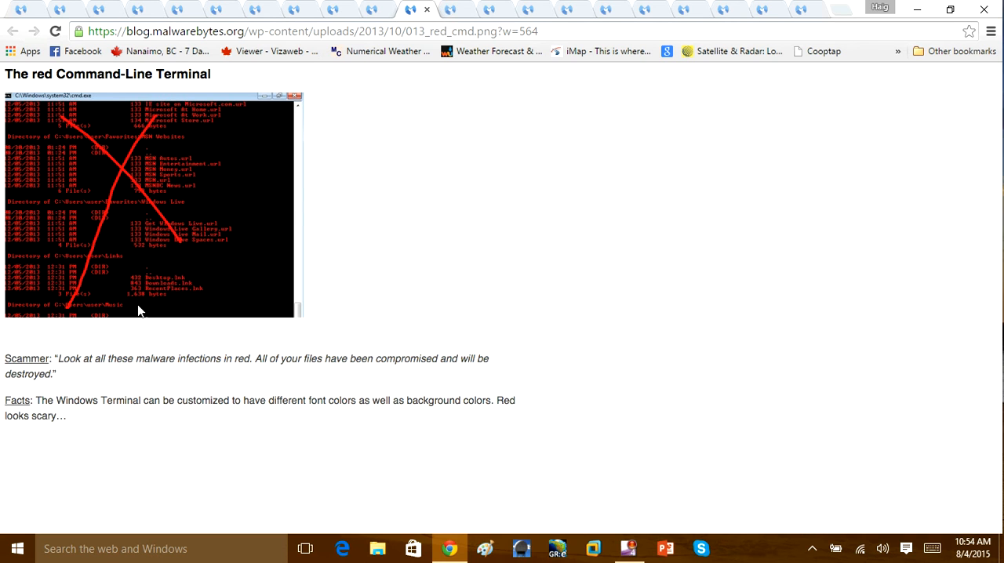
pyautogui.moveTo(90, 369)
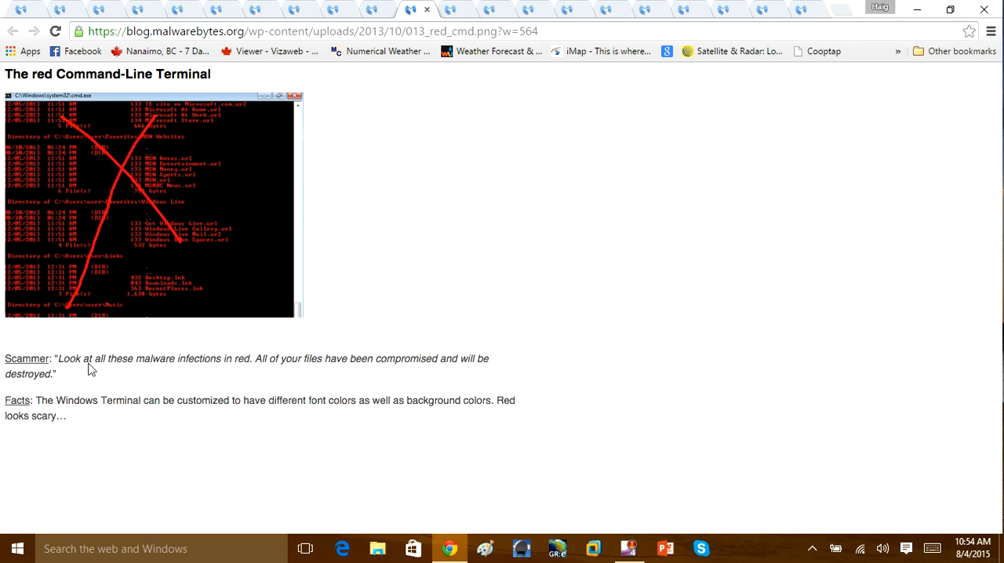
pyautogui.moveTo(86, 367)
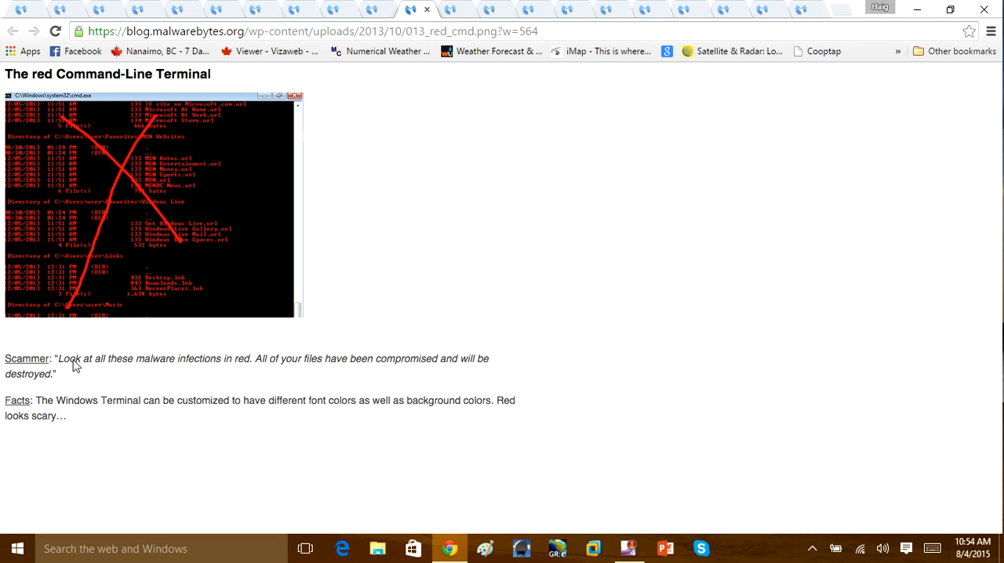
pyautogui.moveTo(141, 340)
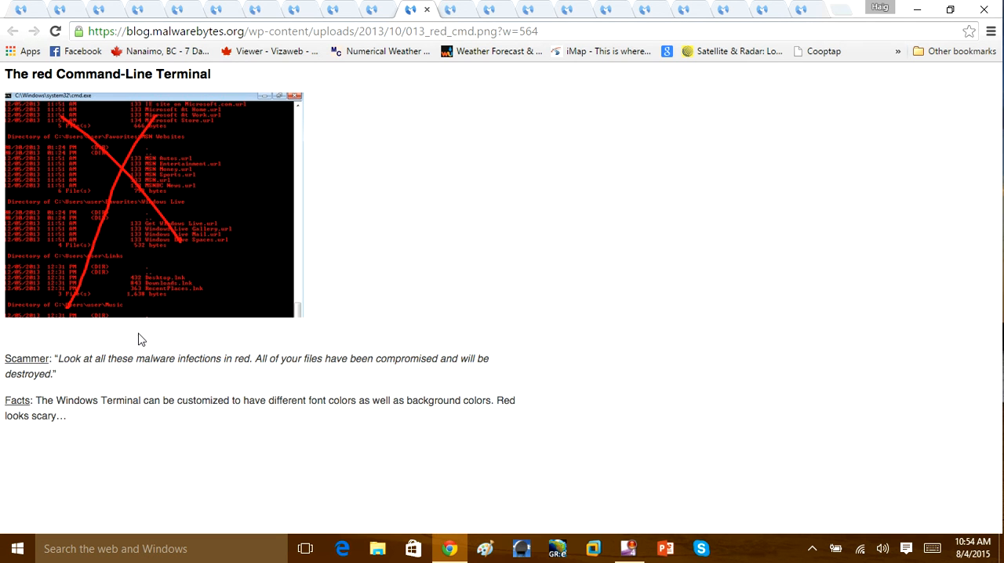
pyautogui.moveTo(83, 378)
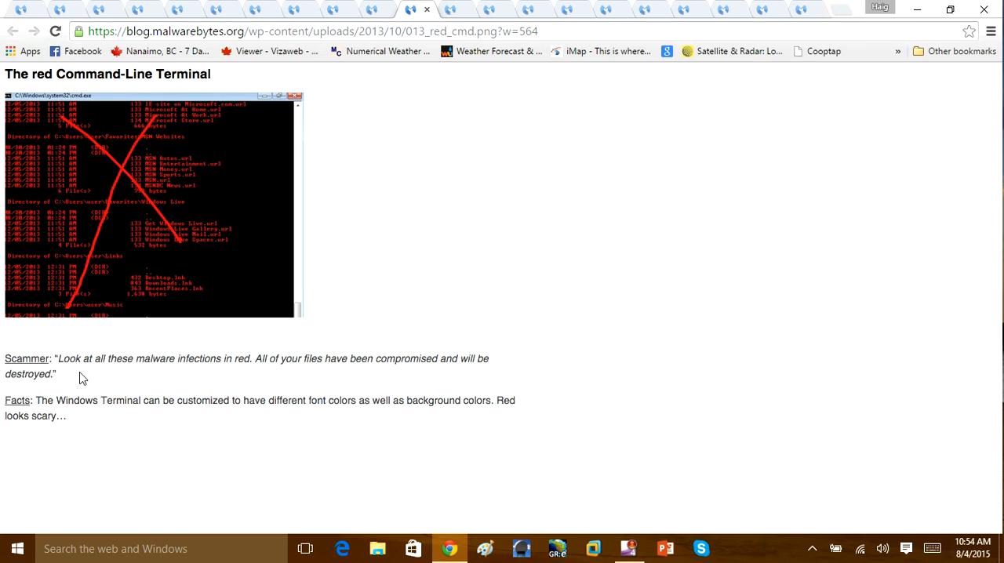
pyautogui.moveTo(85, 374)
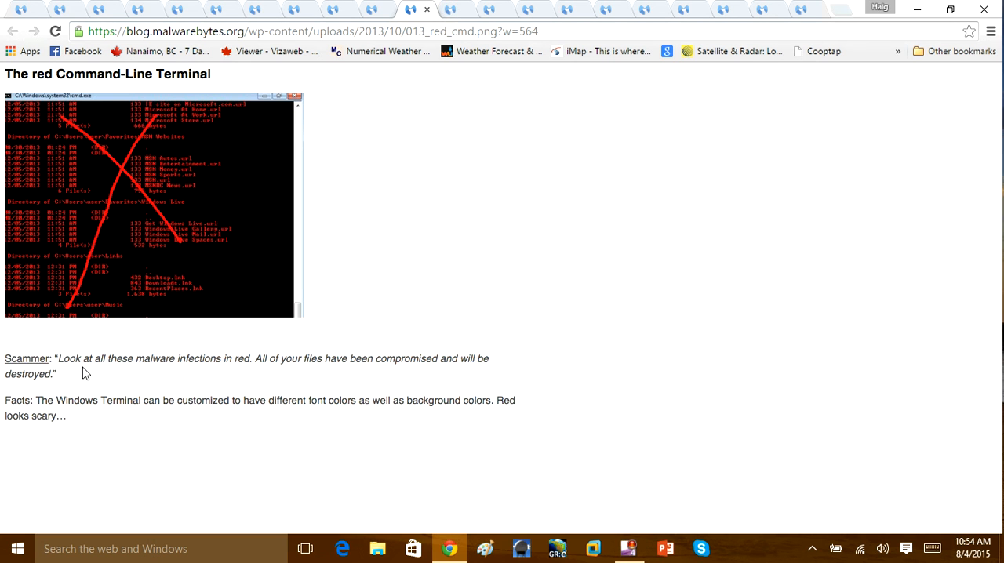
pyautogui.moveTo(145, 285)
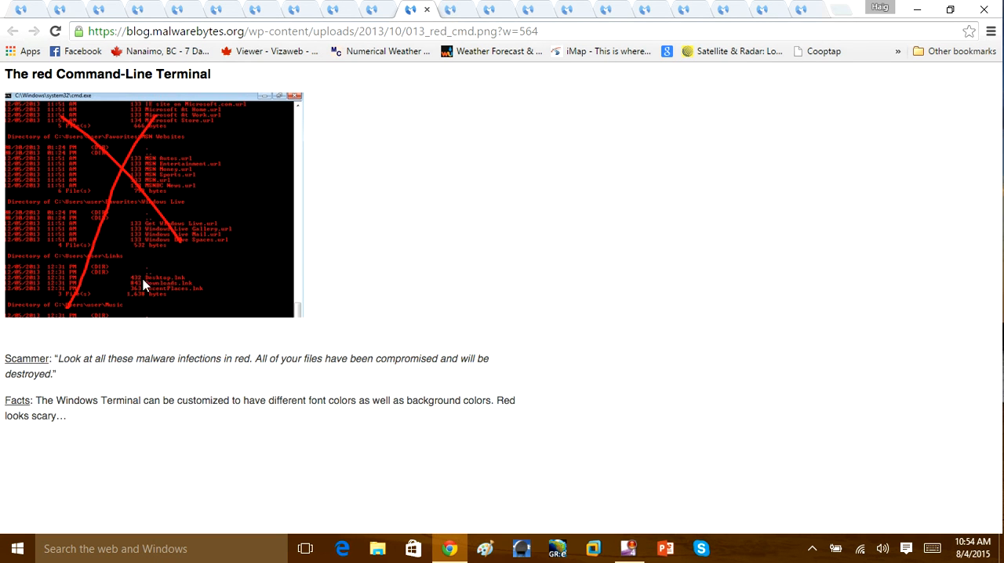
pyautogui.moveTo(89, 141)
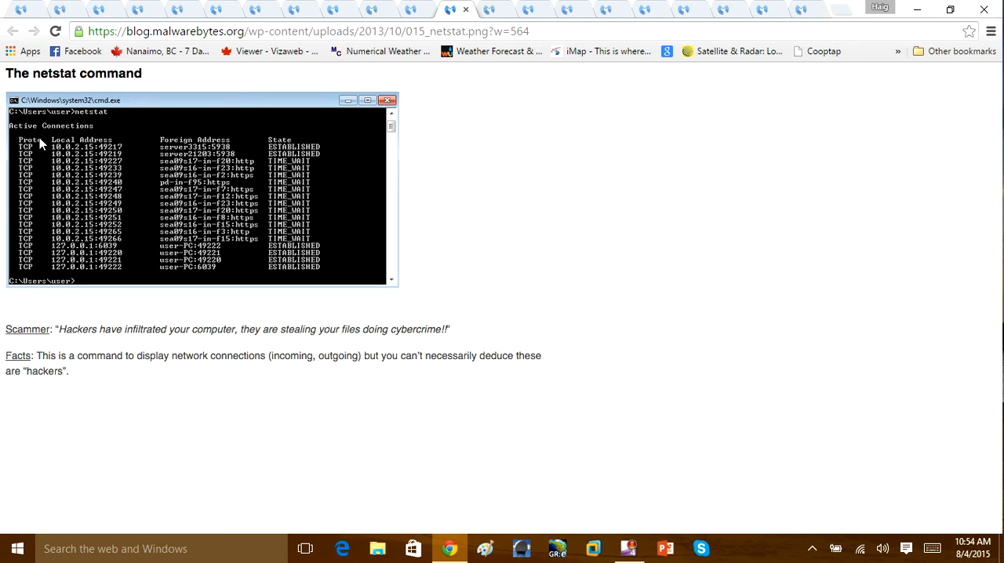
pyautogui.moveTo(41, 158)
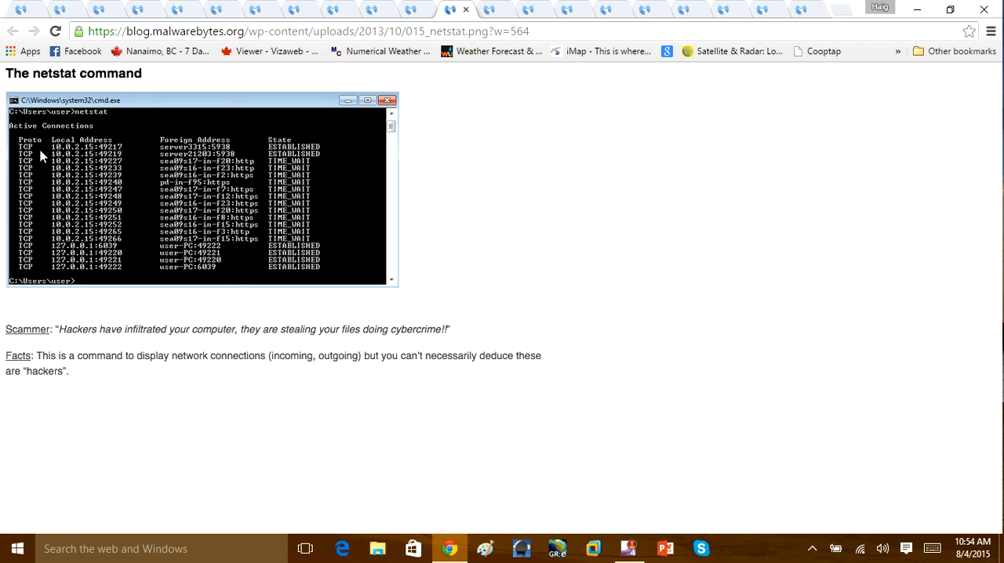
pyautogui.moveTo(42, 164)
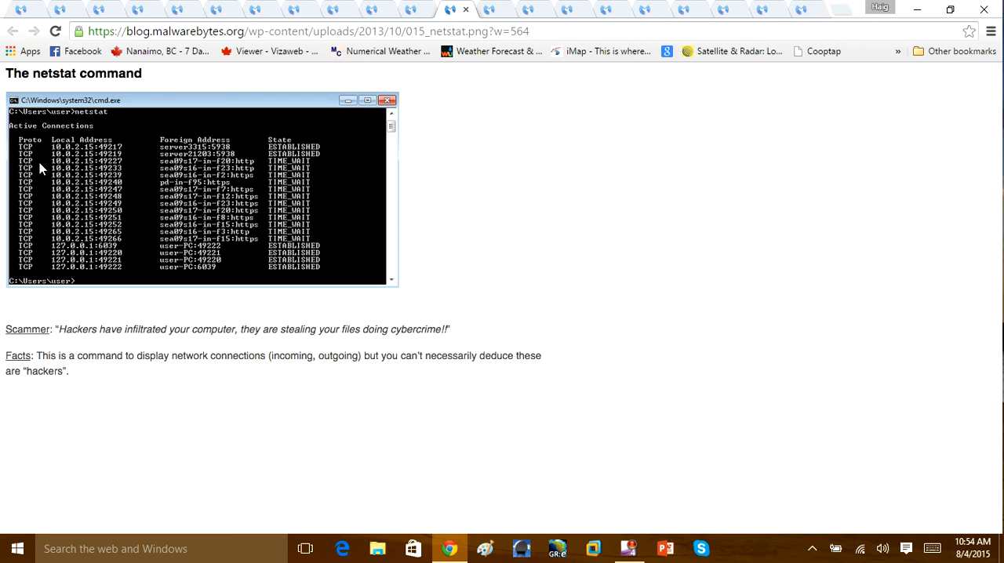
pyautogui.moveTo(389, 154)
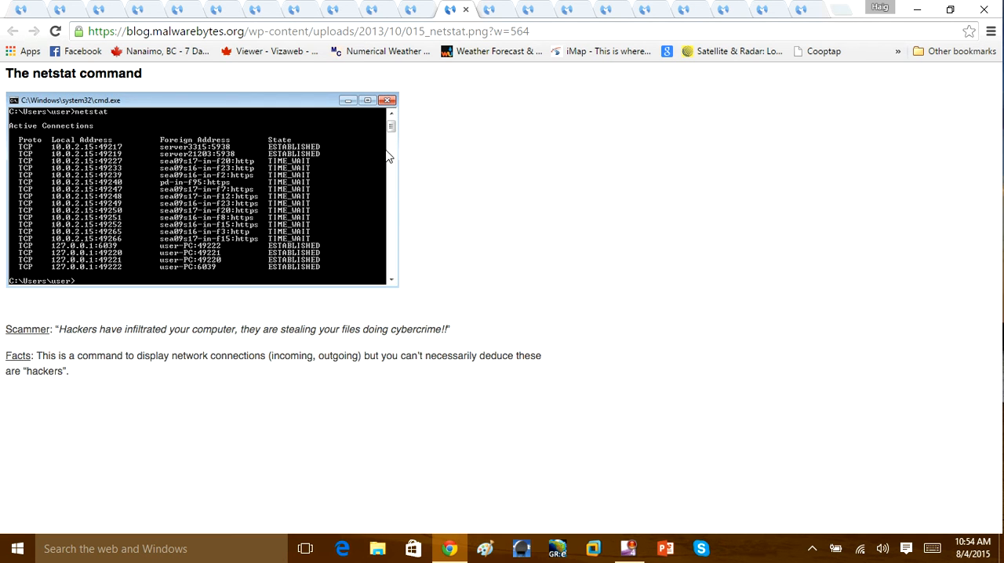
pyautogui.moveTo(114, 129)
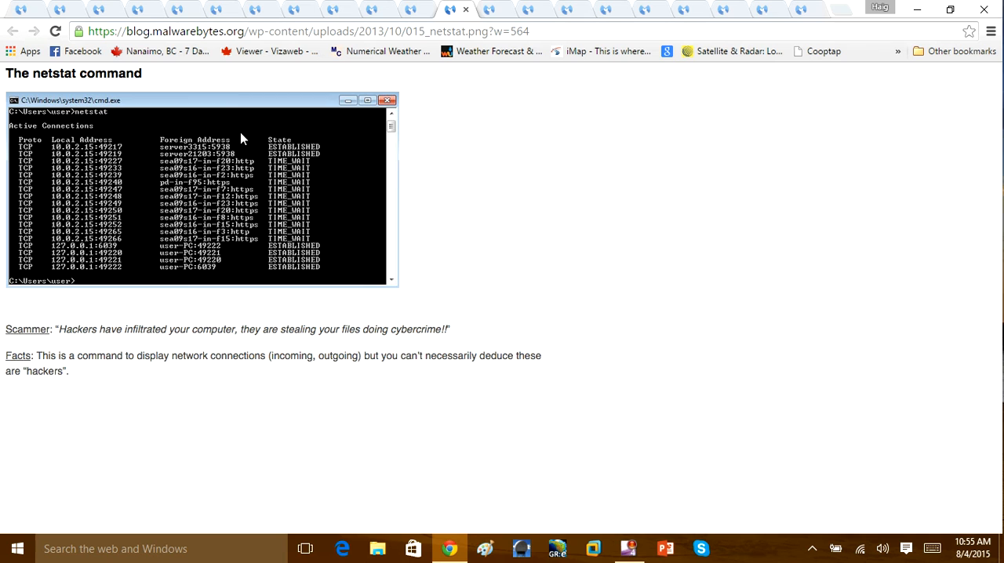
pyautogui.moveTo(154, 122)
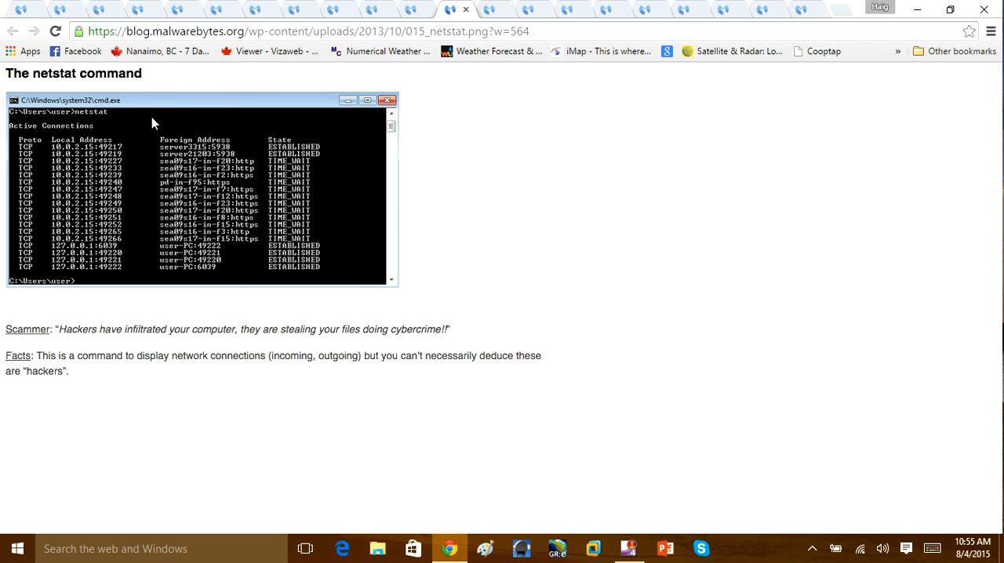
pyautogui.moveTo(359, 89)
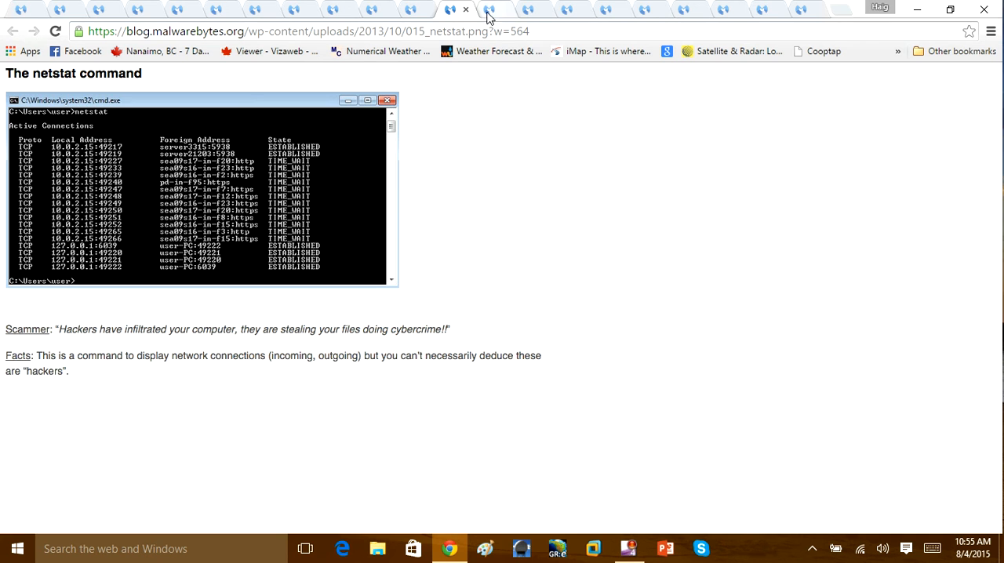
# - Switch from the netstat command image to the Liutilities or Wikipedia trick image tab
pyautogui.click(490, 9)
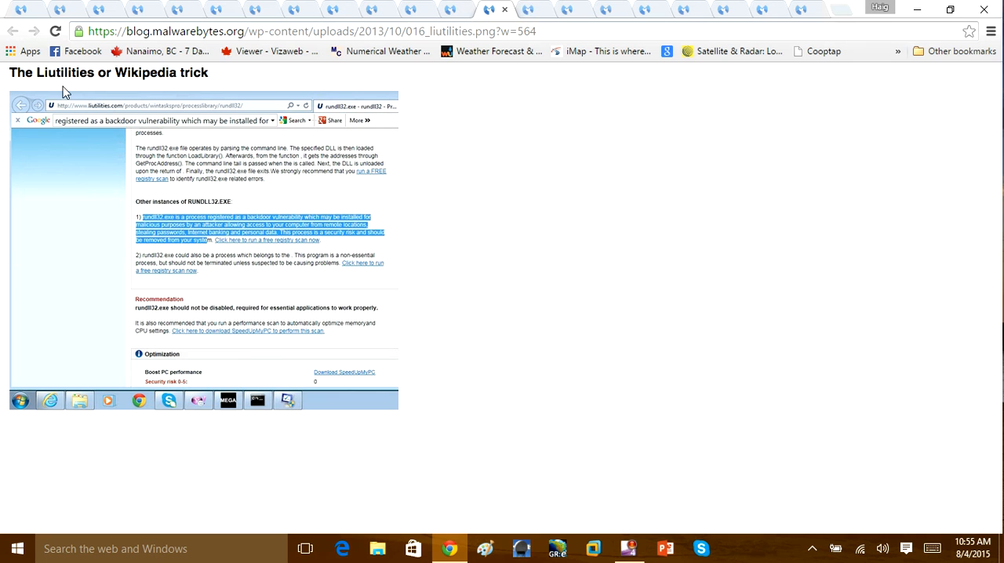
pyautogui.moveTo(184, 209)
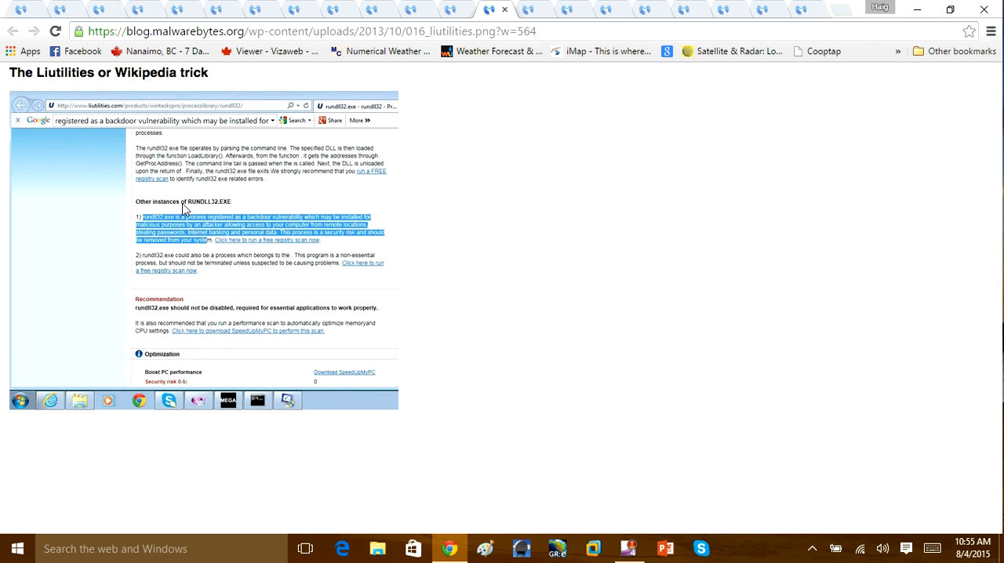
pyautogui.moveTo(204, 209)
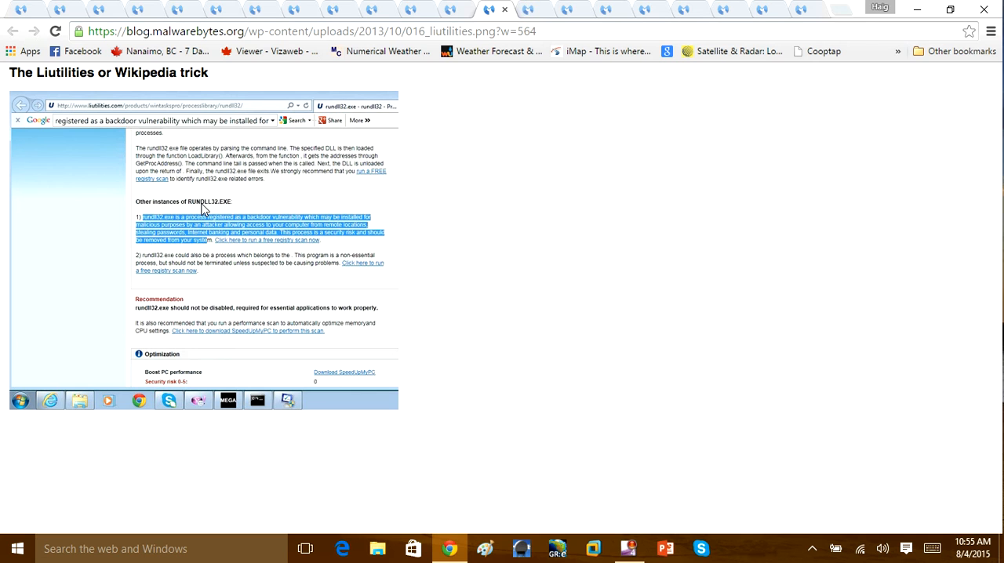
pyautogui.moveTo(201, 210)
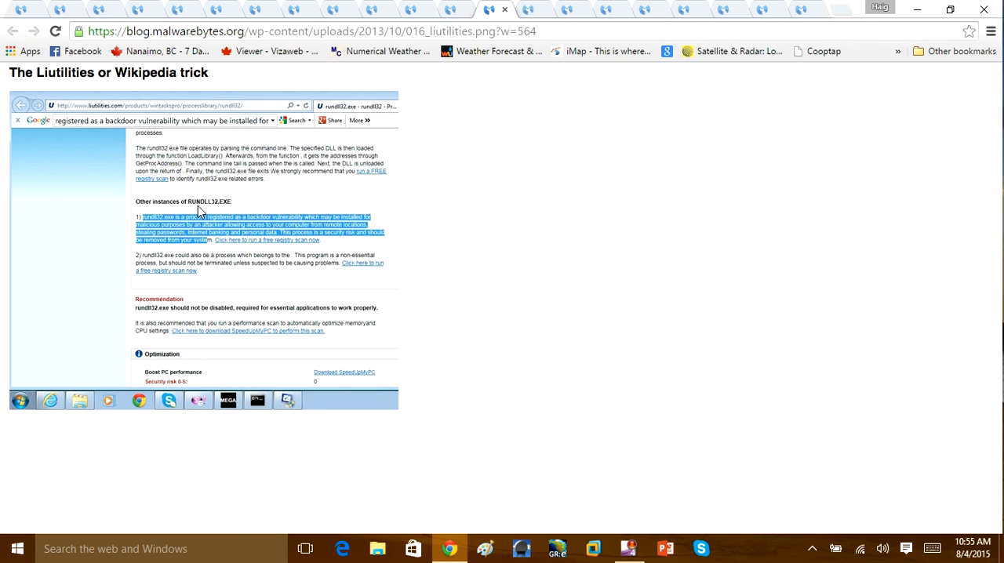
pyautogui.moveTo(207, 212)
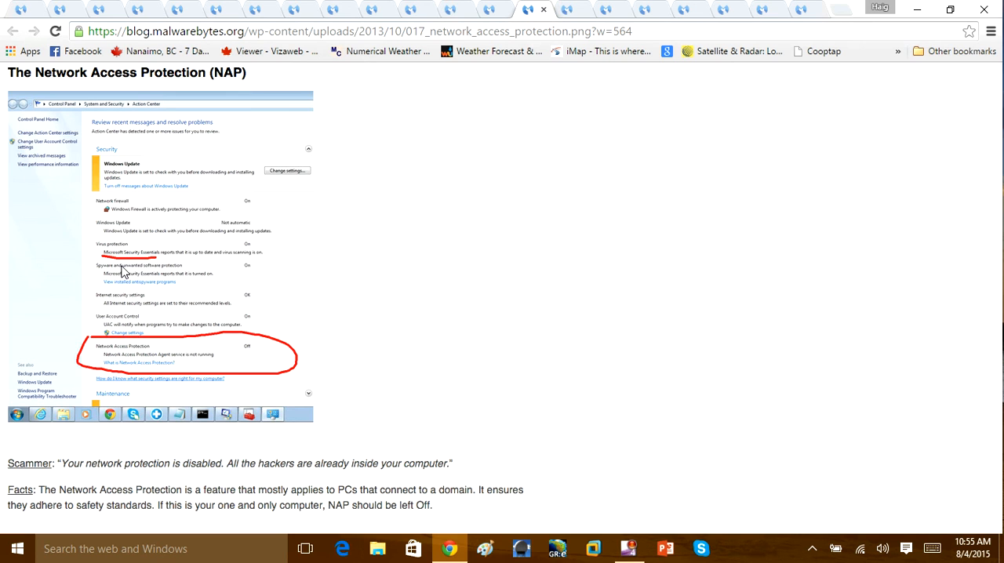
pyautogui.moveTo(147, 266)
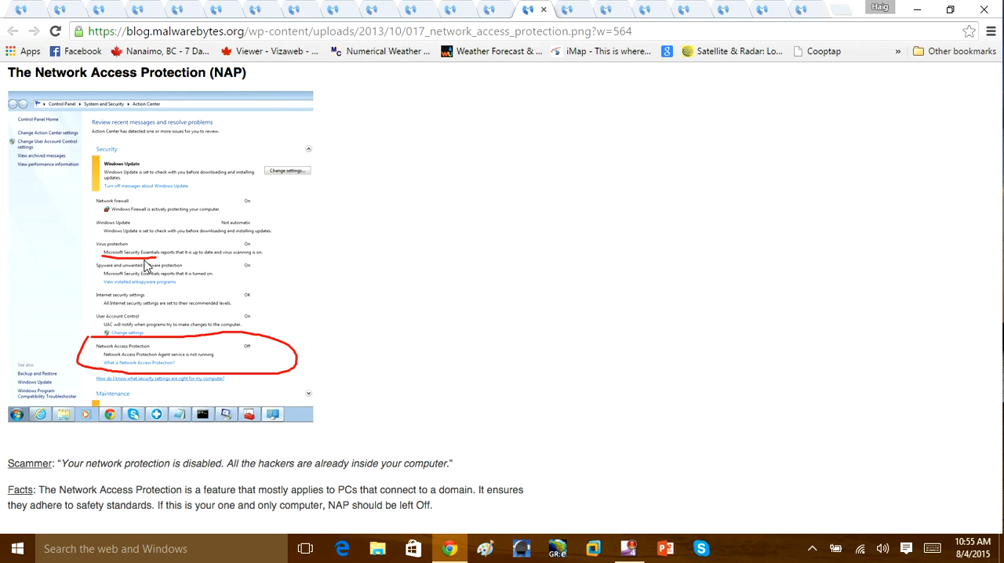
pyautogui.moveTo(145, 270)
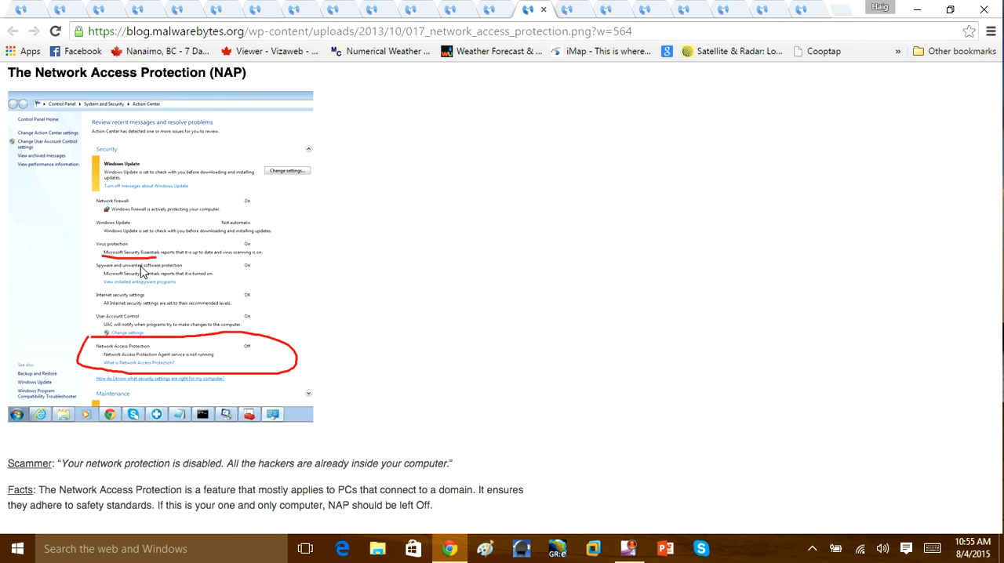
pyautogui.moveTo(246, 175)
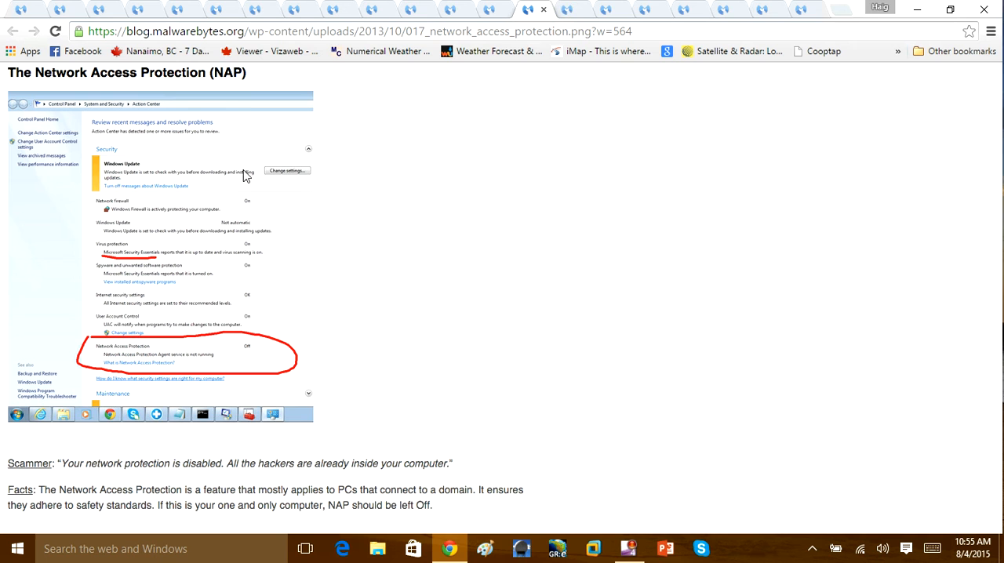
pyautogui.moveTo(238, 187)
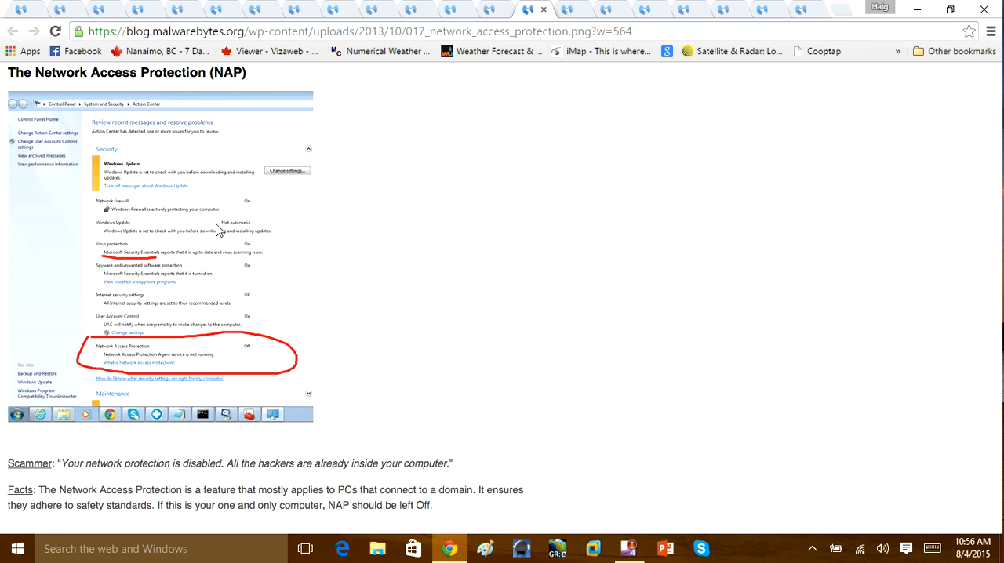
pyautogui.moveTo(209, 239)
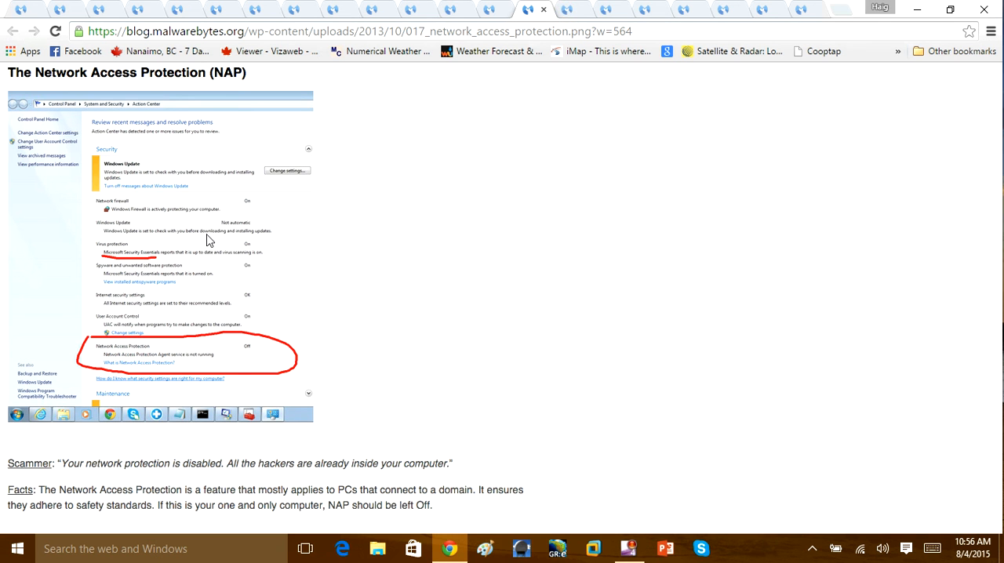
pyautogui.moveTo(202, 228)
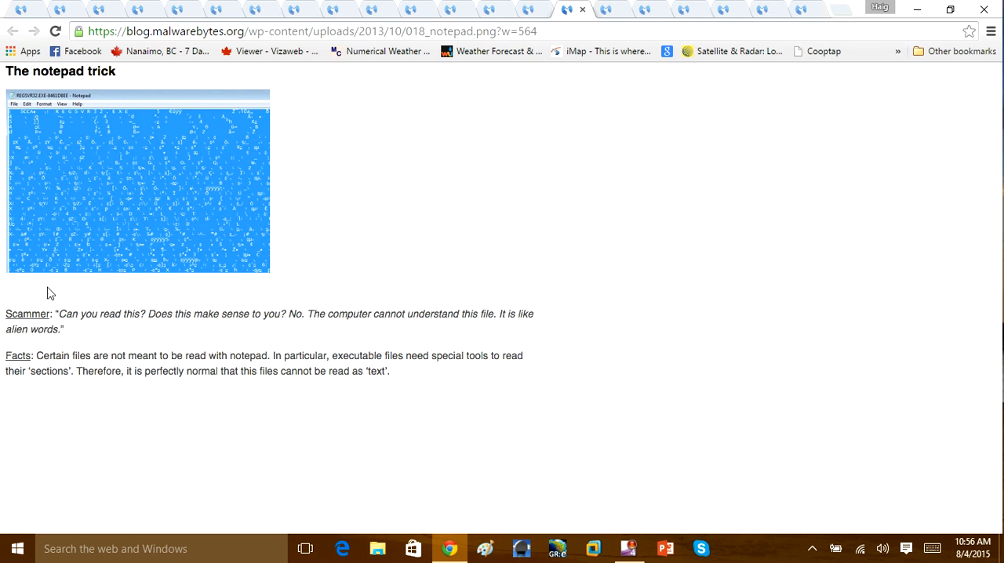
pyautogui.moveTo(93, 350)
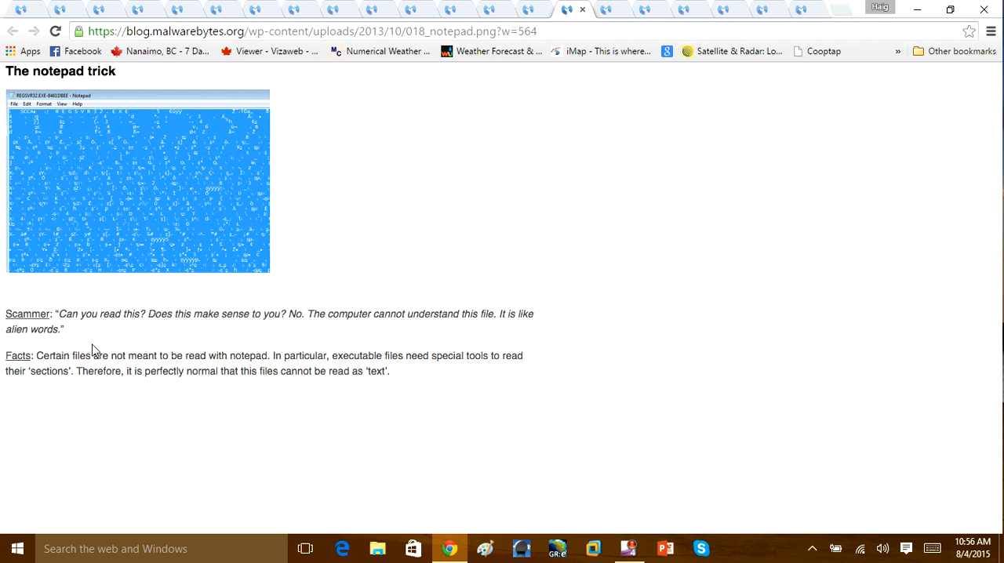
pyautogui.moveTo(96, 356)
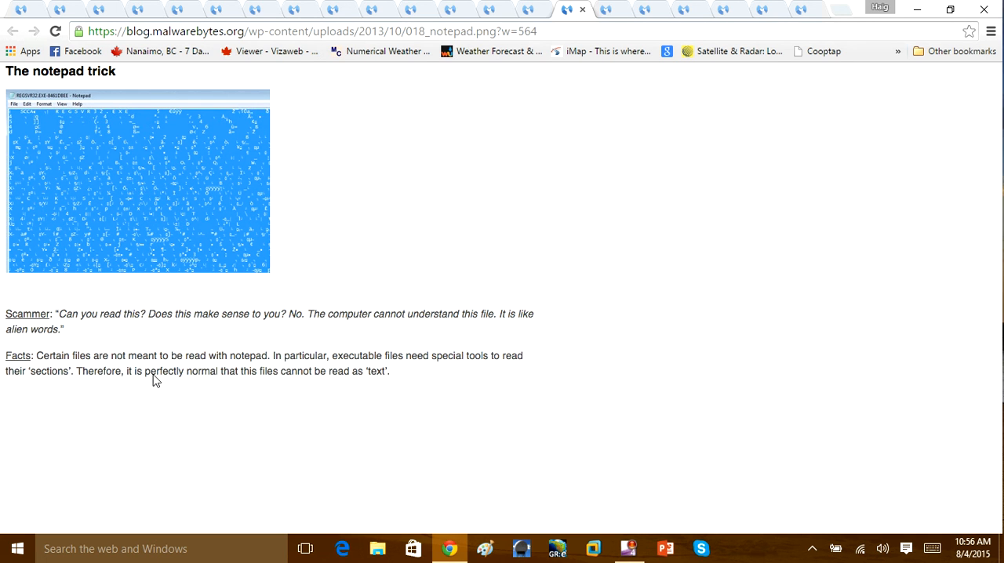
pyautogui.moveTo(286, 272)
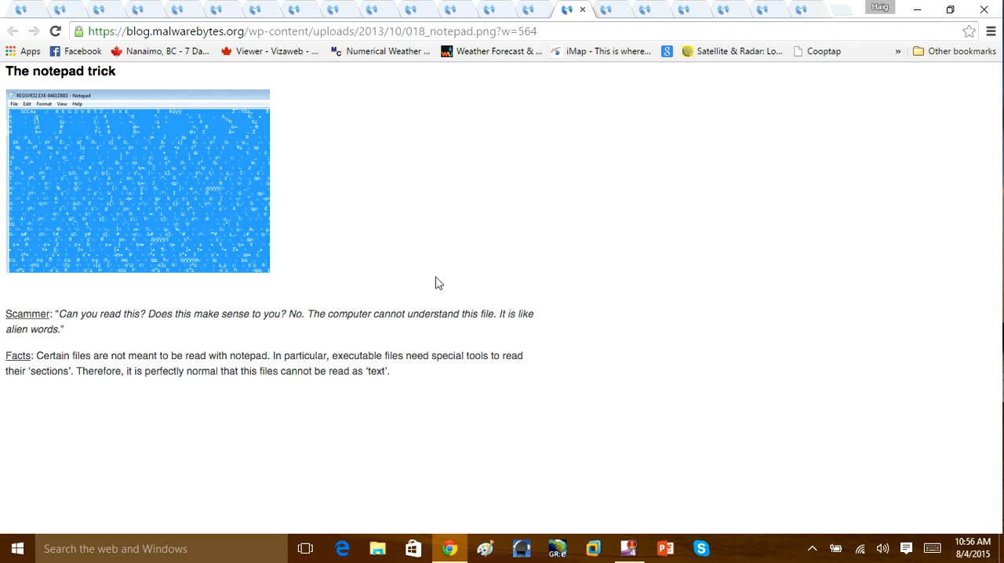
pyautogui.moveTo(159, 218)
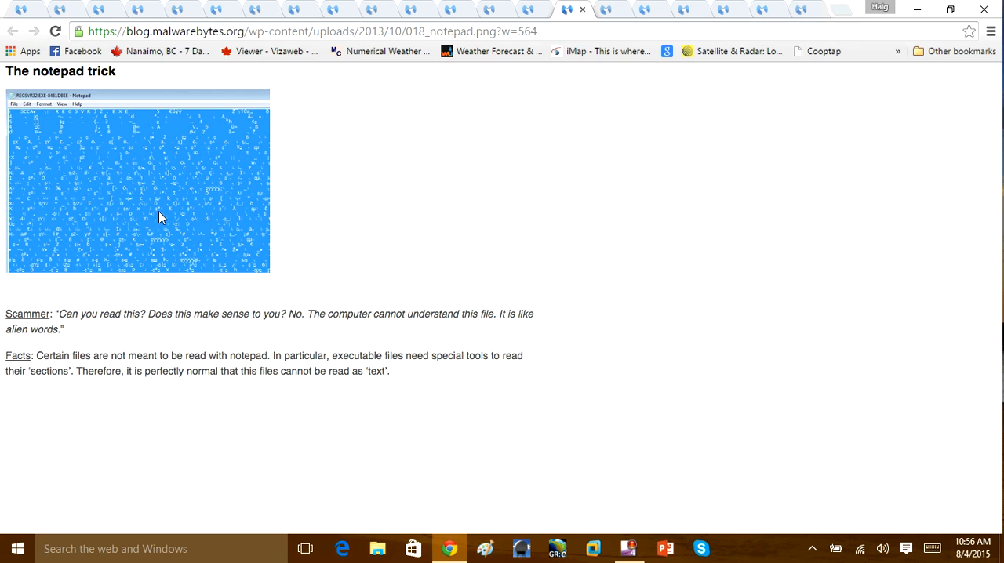
# - Close the notepad trick and Power Efficiency report tabs, revealing the digital certificates image
pyautogui.click(604, 9)
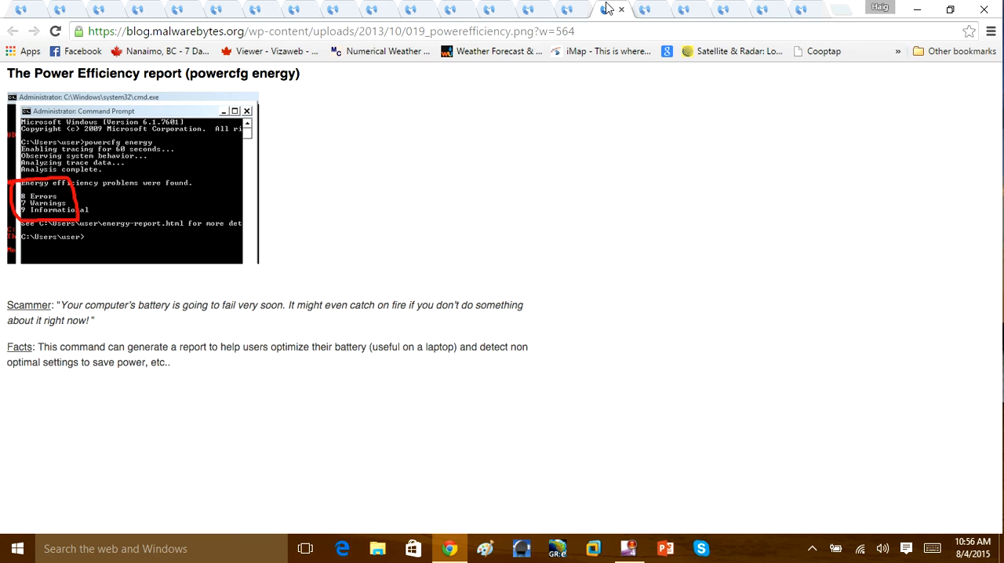
pyautogui.click(608, 8)
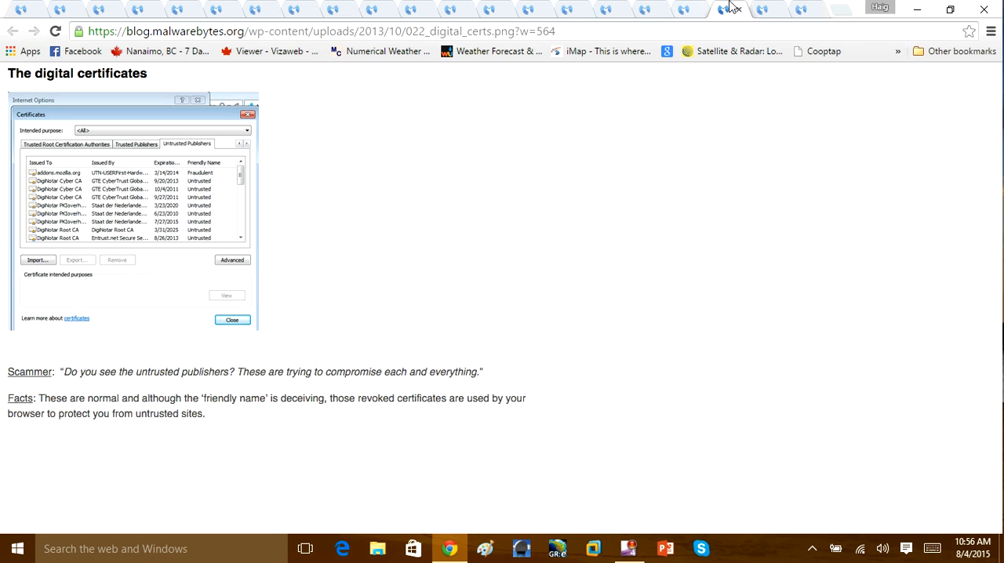
# - Close the digital certificates tab so the Event Viewer image shows
pyautogui.click(761, 10)
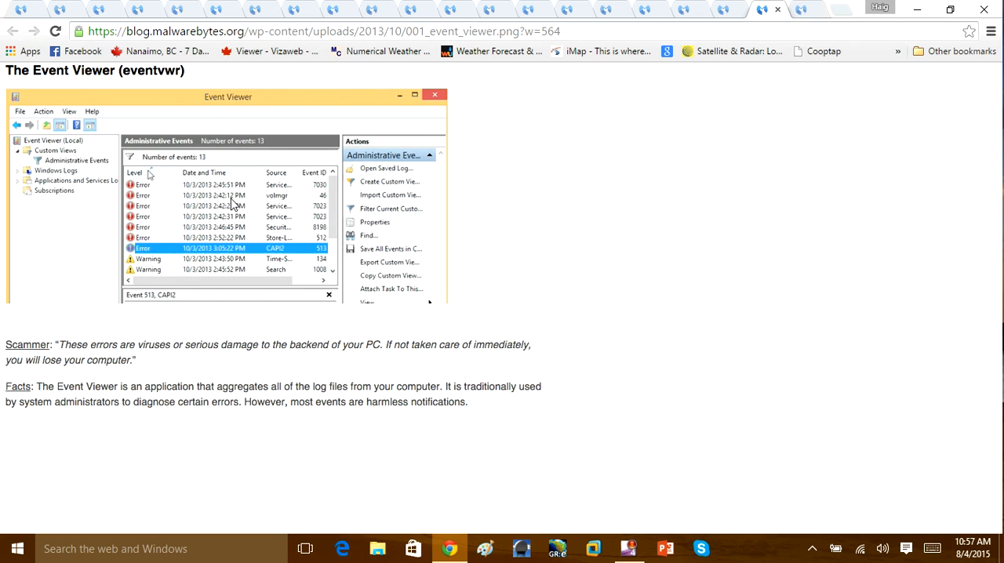
pyautogui.moveTo(6, 439)
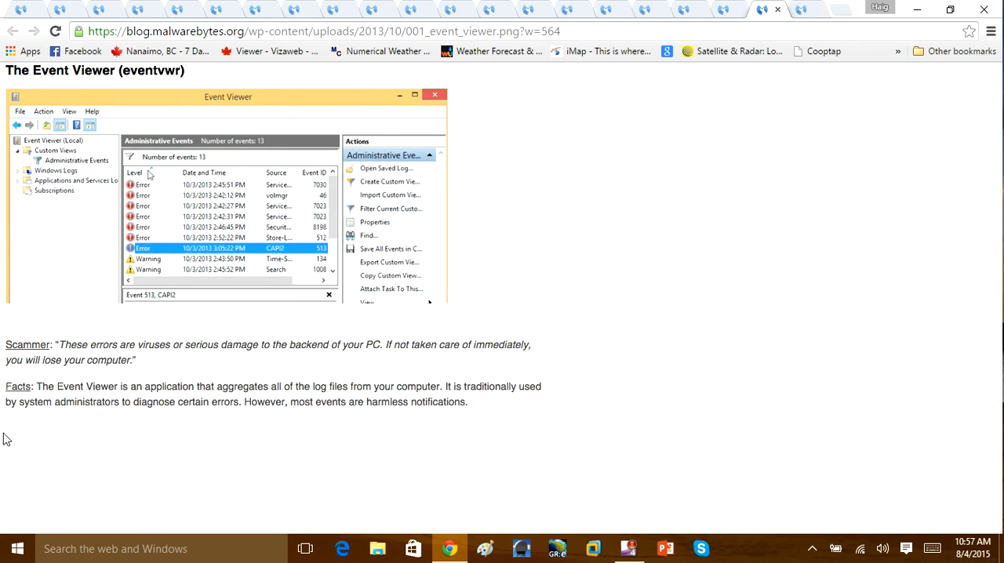
pyautogui.moveTo(151, 411)
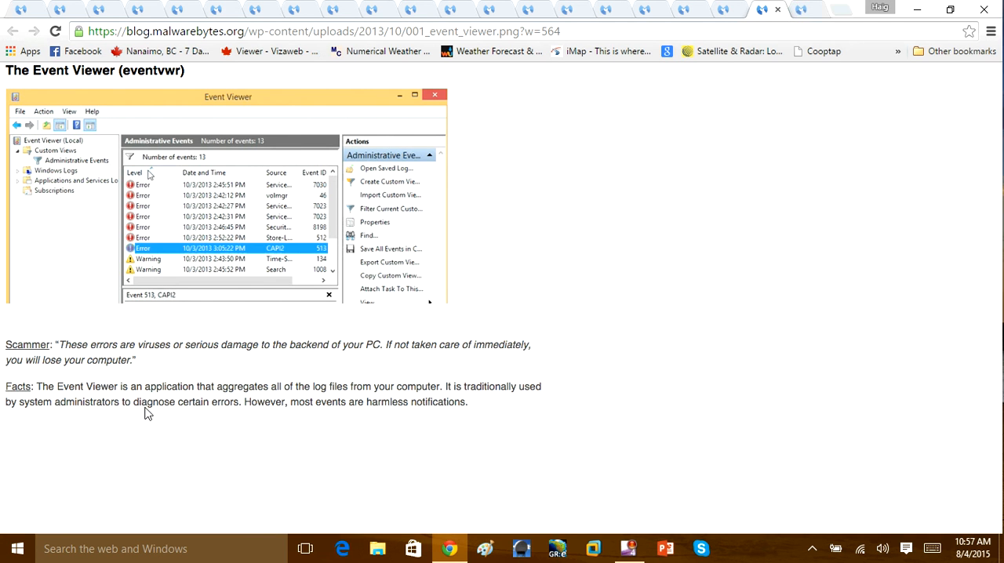
pyautogui.moveTo(388, 406)
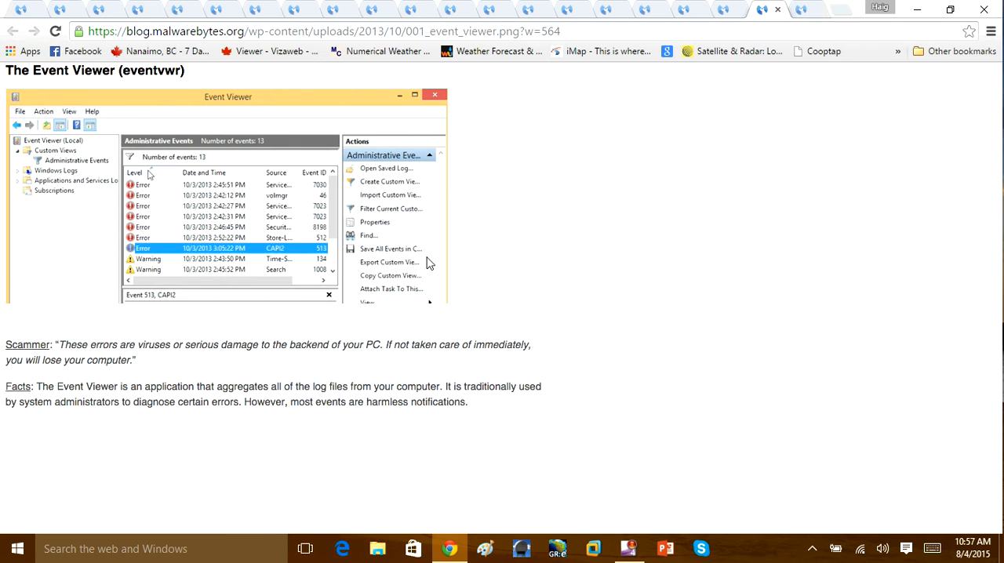
pyautogui.moveTo(567, 365)
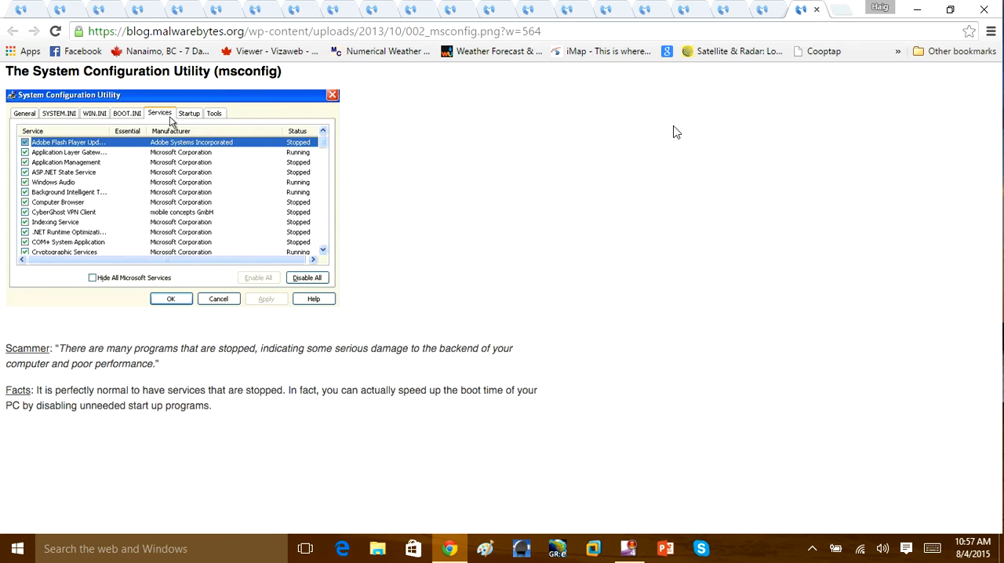
pyautogui.moveTo(366, 273)
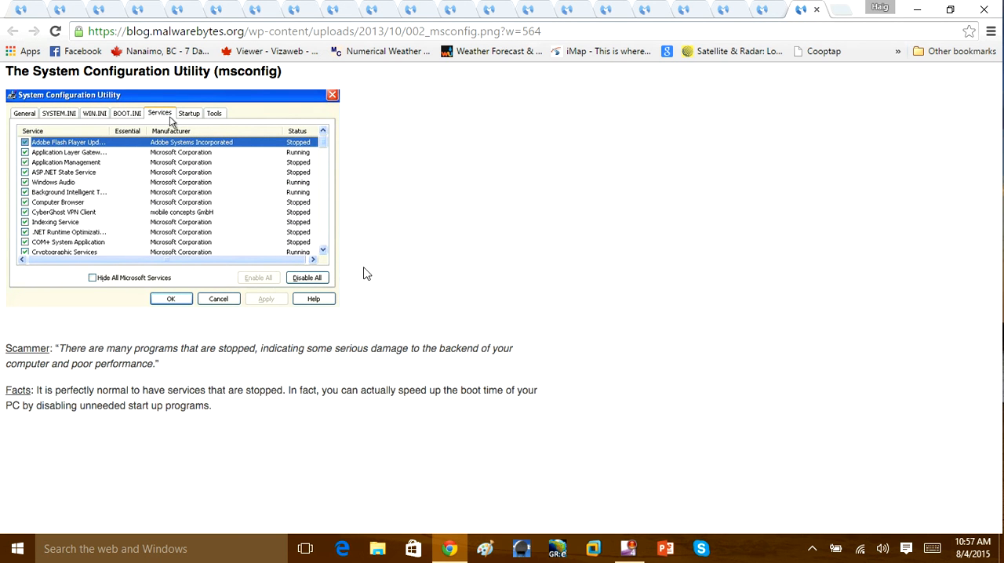
pyautogui.moveTo(71, 152)
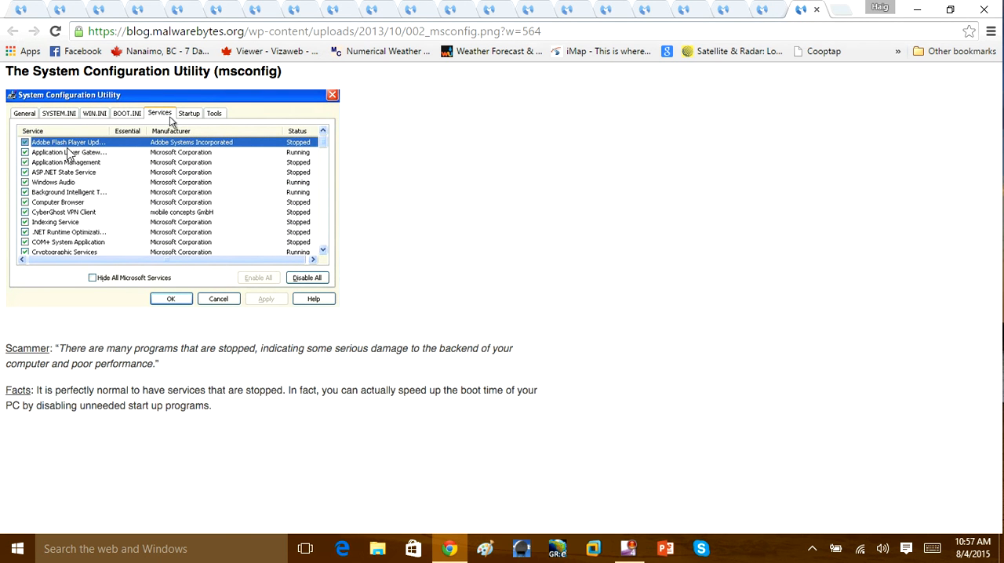
pyautogui.moveTo(246, 163)
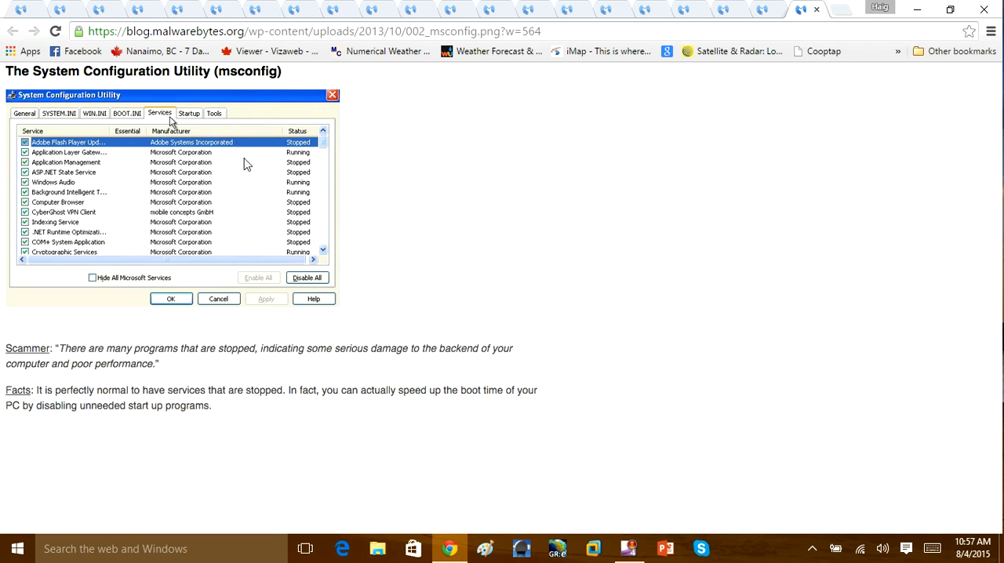
pyautogui.moveTo(182, 245)
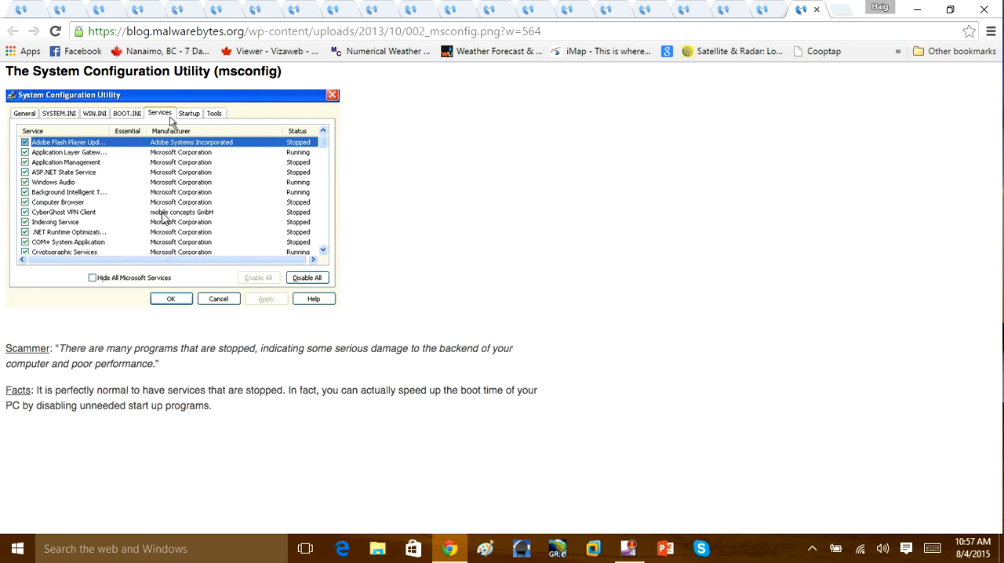
pyautogui.moveTo(151, 215)
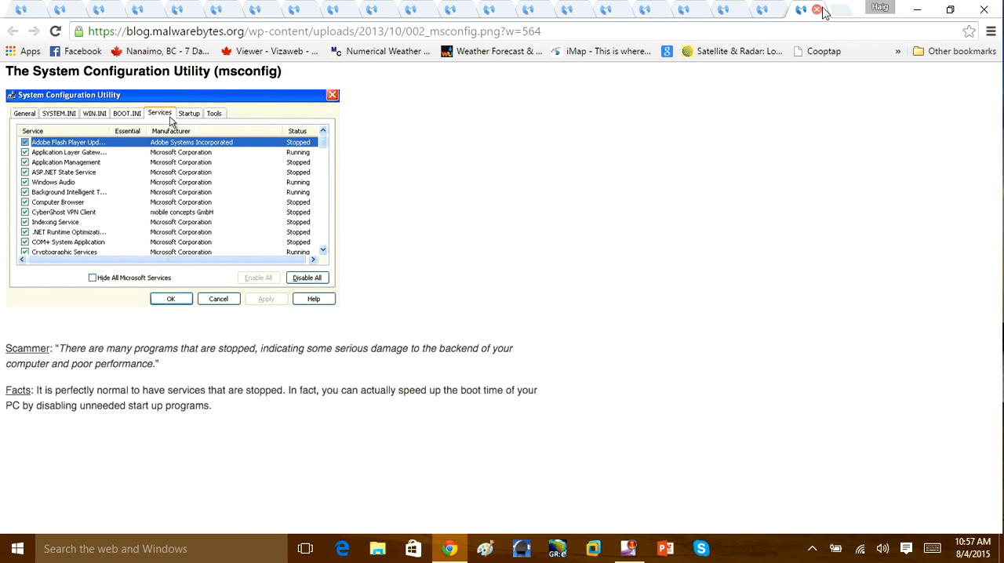
# - Close the remaining image tabs, leaving only the article and the erratic CPU image
pyautogui.click(817, 10)
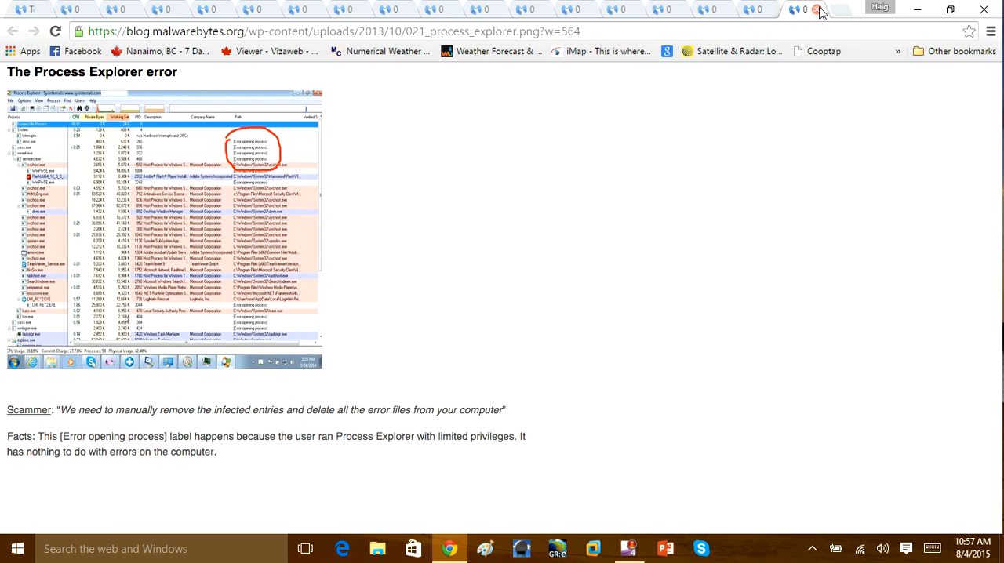
pyautogui.click(780, 9)
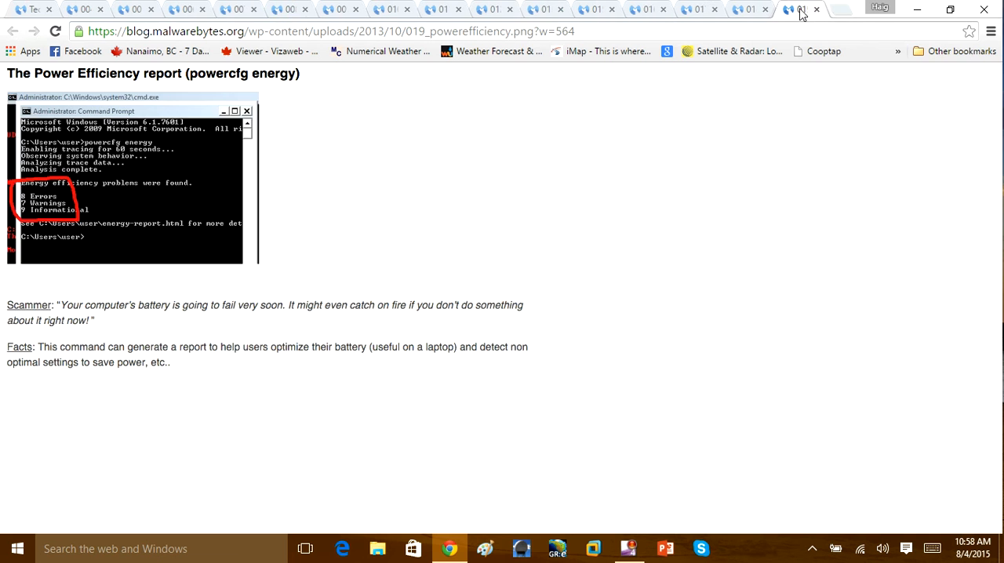
pyautogui.click(797, 9)
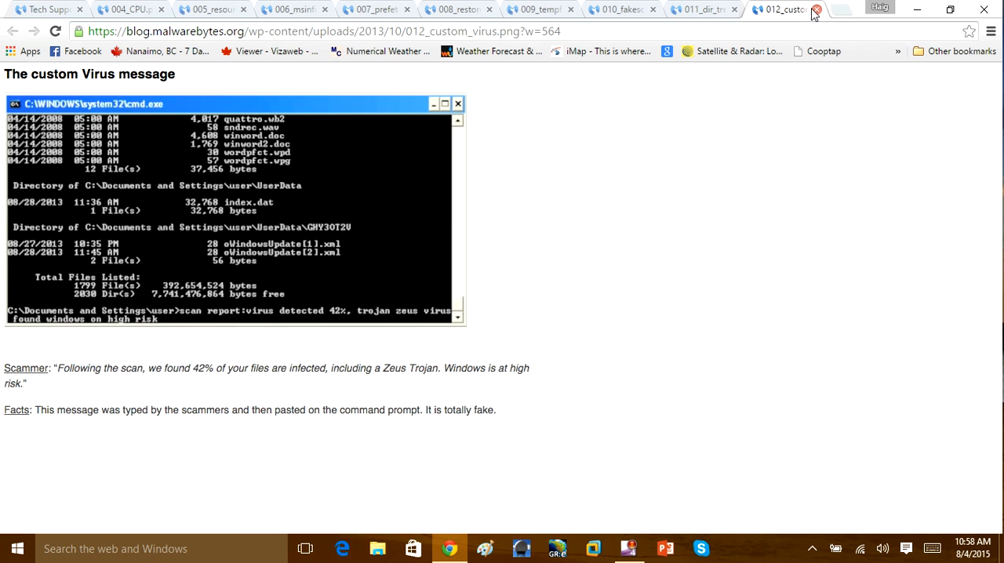
pyautogui.click(815, 9)
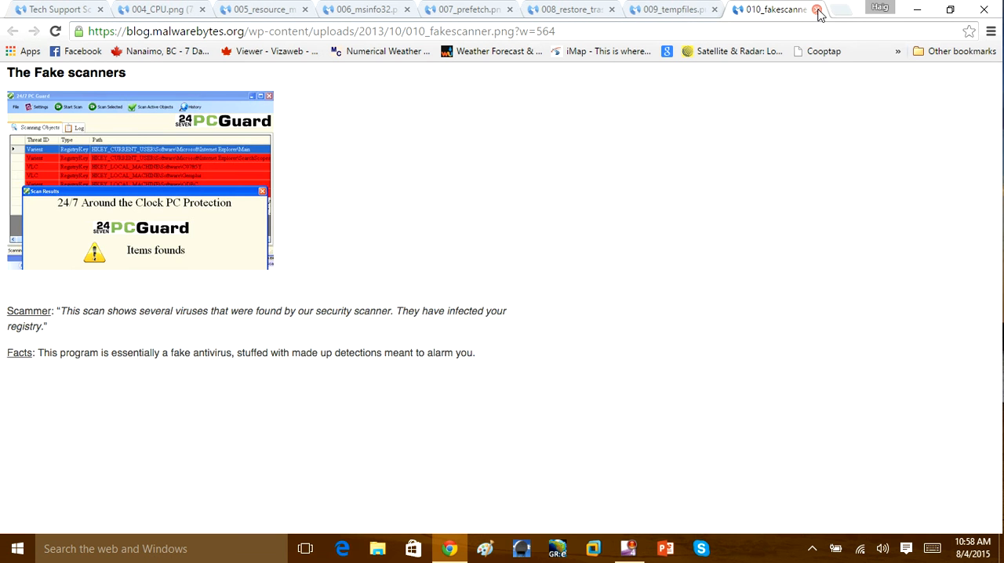
pyautogui.click(817, 10)
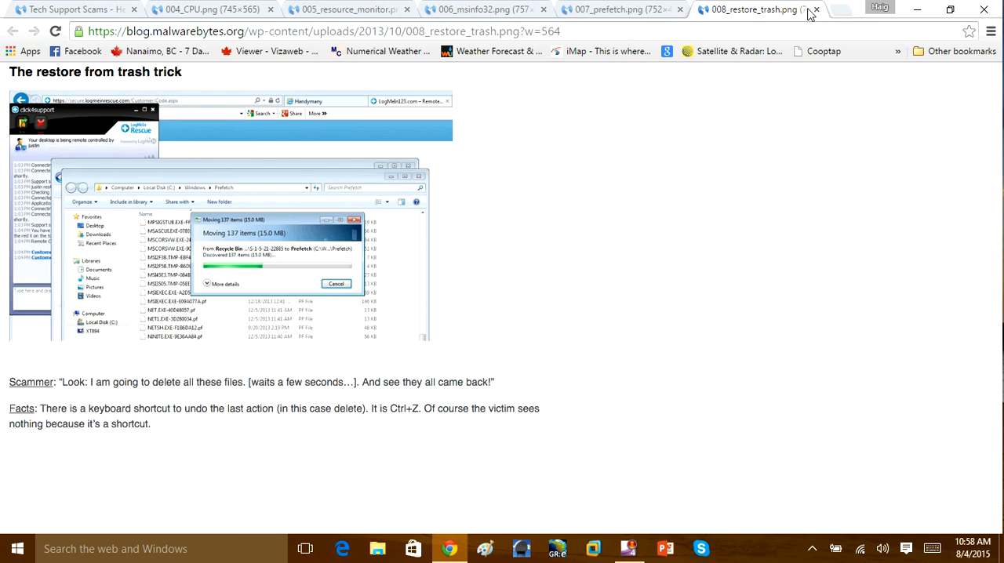
pyautogui.click(814, 9)
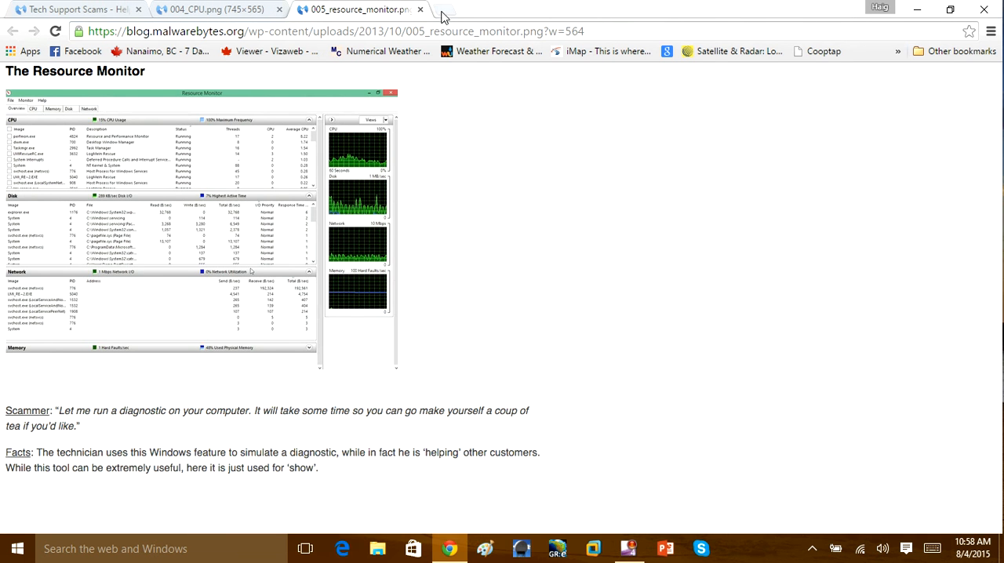
pyautogui.click(212, 9)
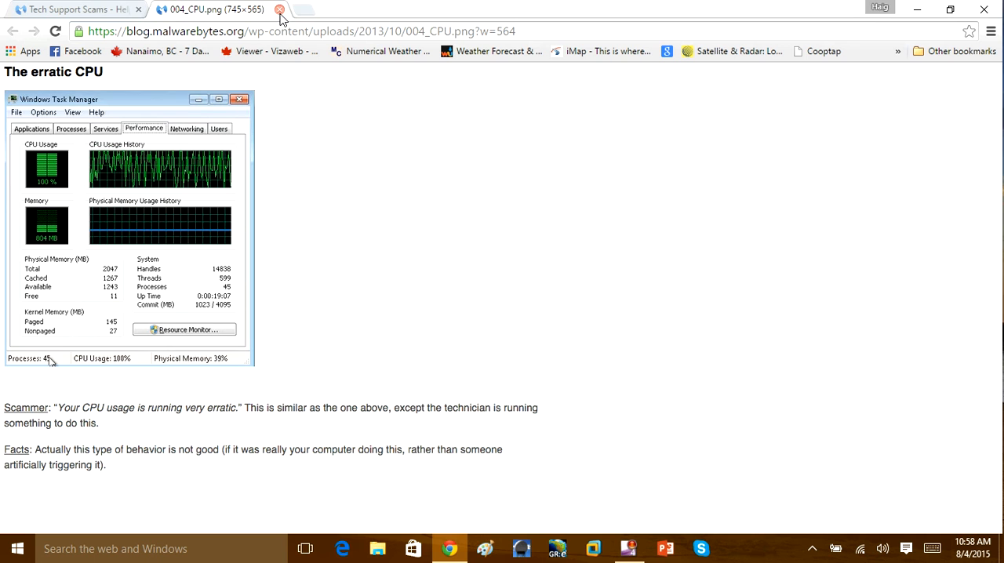